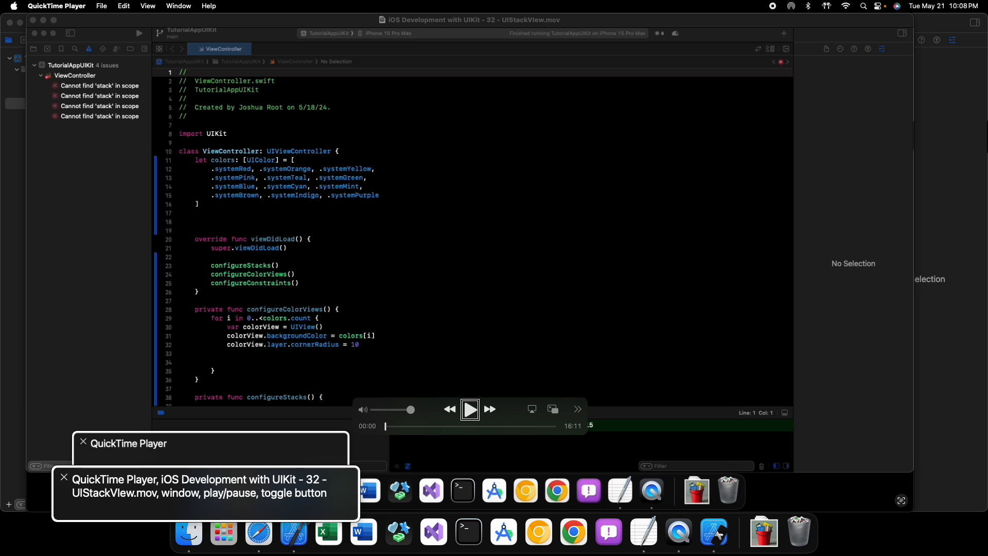
Step: Switch back to Xcode to rework ViewController with configureImageView and 20-point edge constraints
{"action": "key", "text": "cmd+tab"}
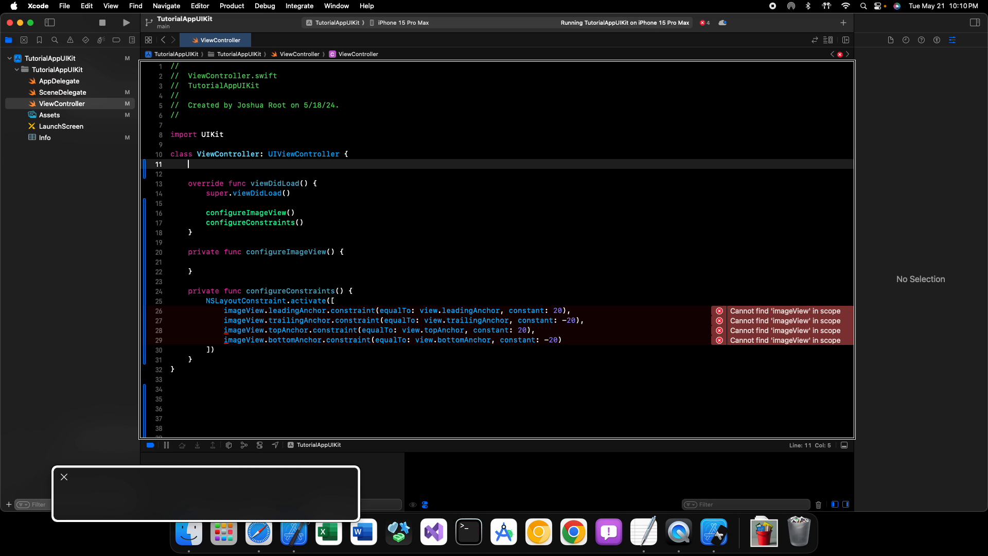
Step: Declare var imageView = UIImageView(image: UIImage( on line 11 via code completion
{"action": "type", "text": "v"}
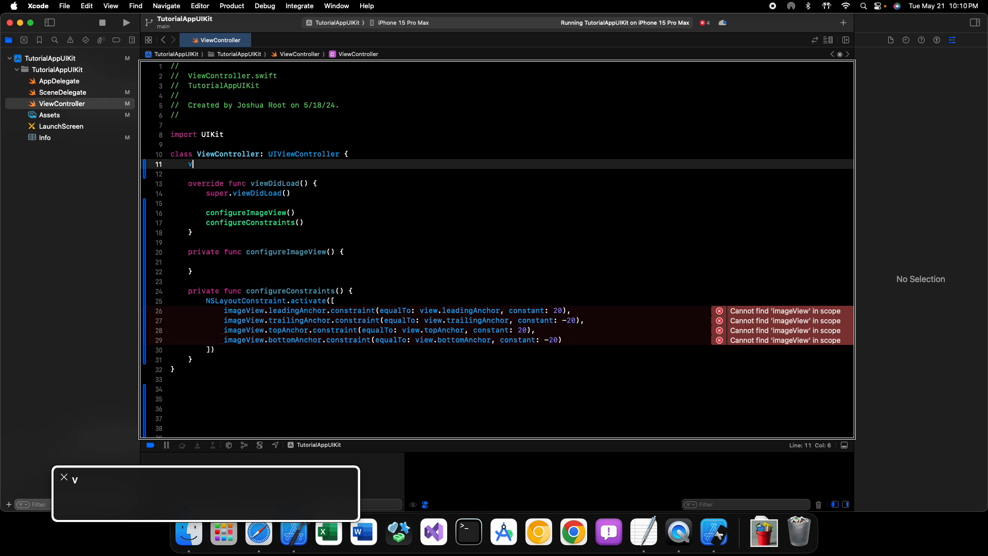
{"action": "type", "text": "ar imageView = U"}
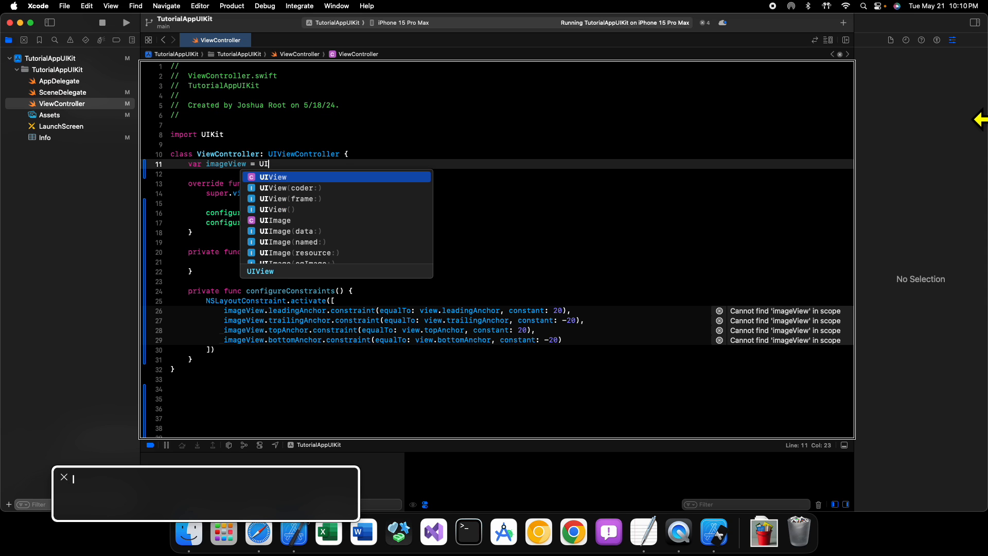
{"action": "type", "text": "ImageView("}
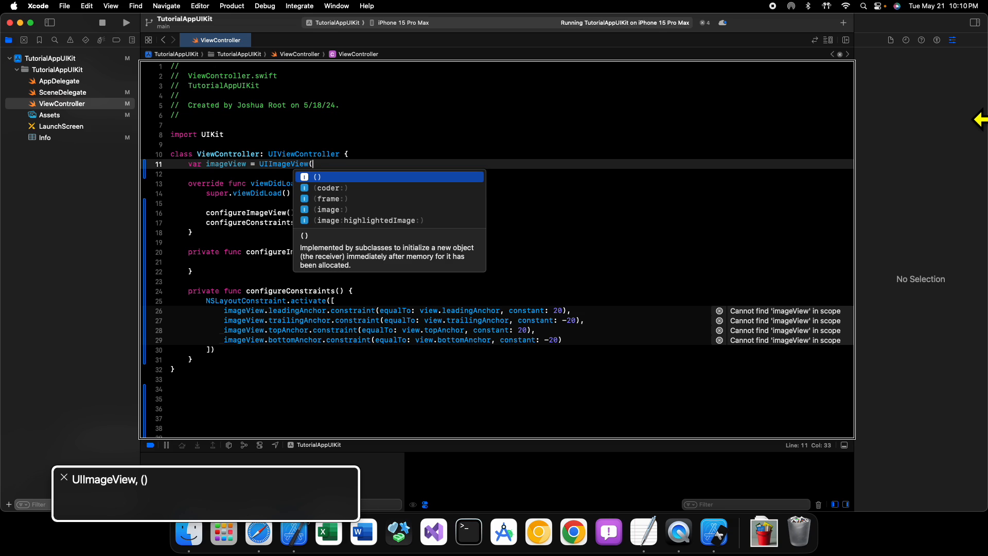
{"action": "type", "text": "image: UIImage"}
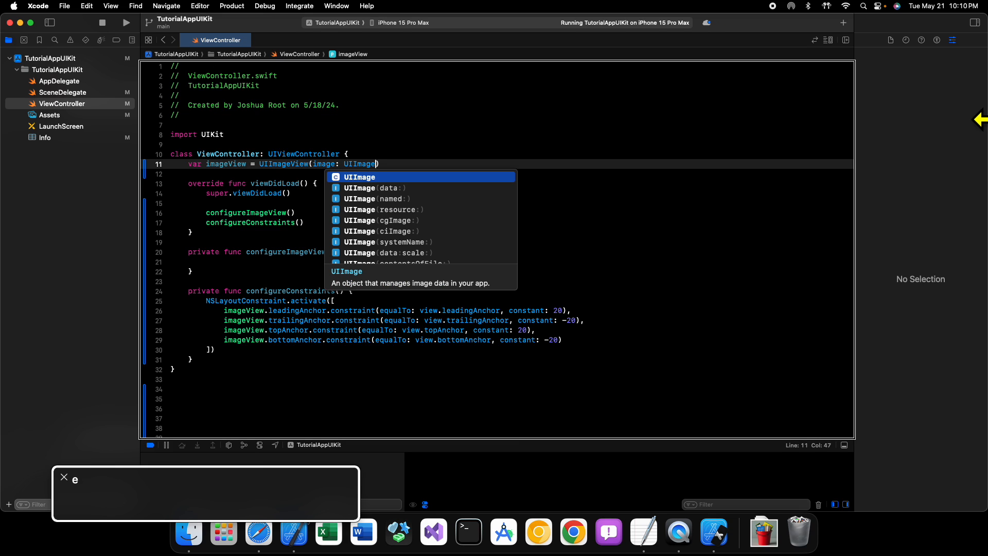
{"action": "type", "text": "("}
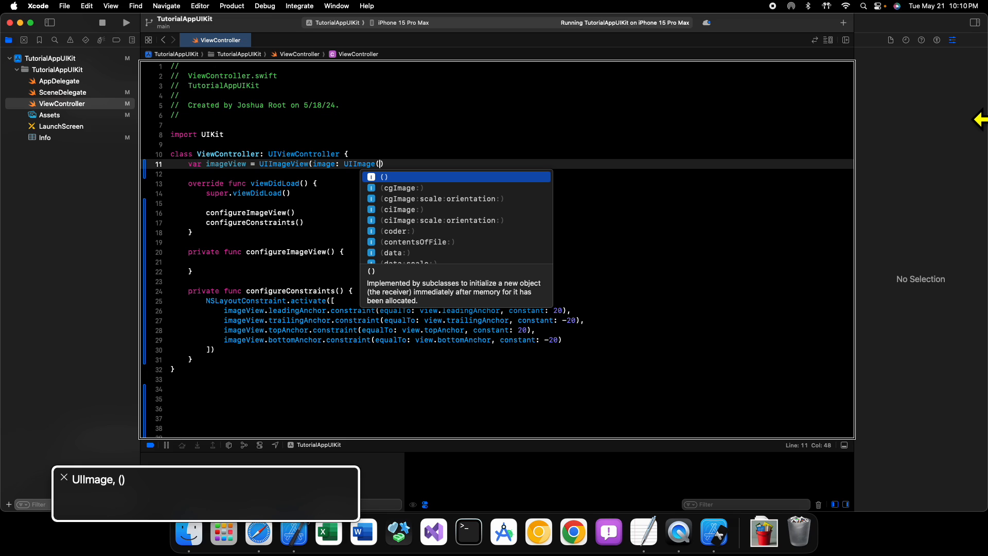
Step: Accept the UIImage(resource:) initializer, leaving an ImageResource placeholder
{"action": "type", "text": "resource"}
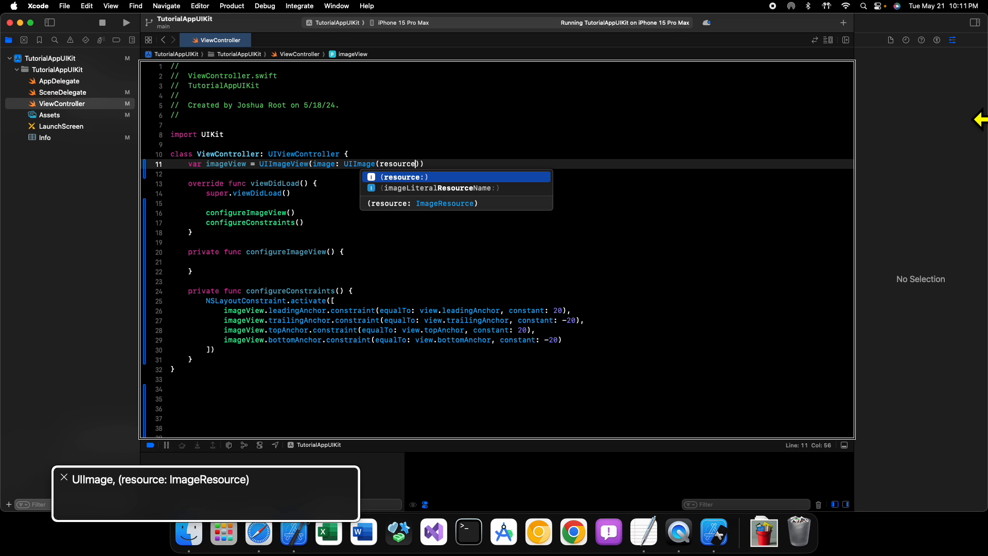
{"action": "key", "text": "Down"}
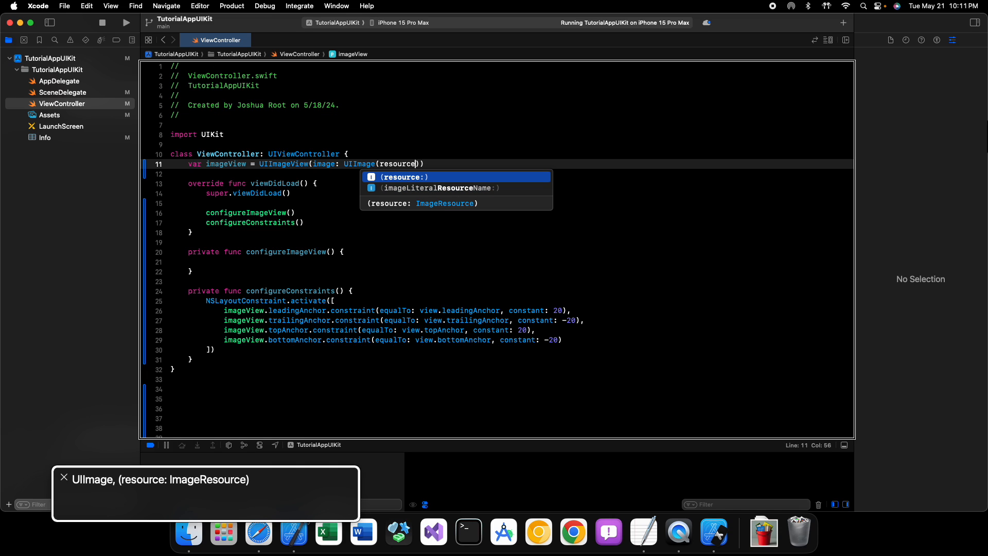
{"action": "key", "text": "Down"}
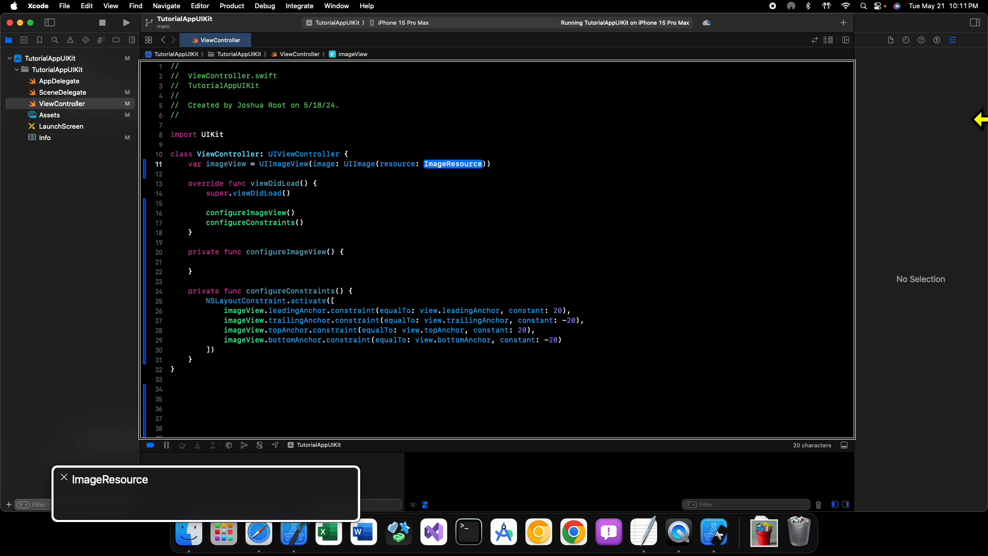
Step: Fill the resource argument with the .iconBookBucket asset from autocomplete
{"action": "type", "text": "."}
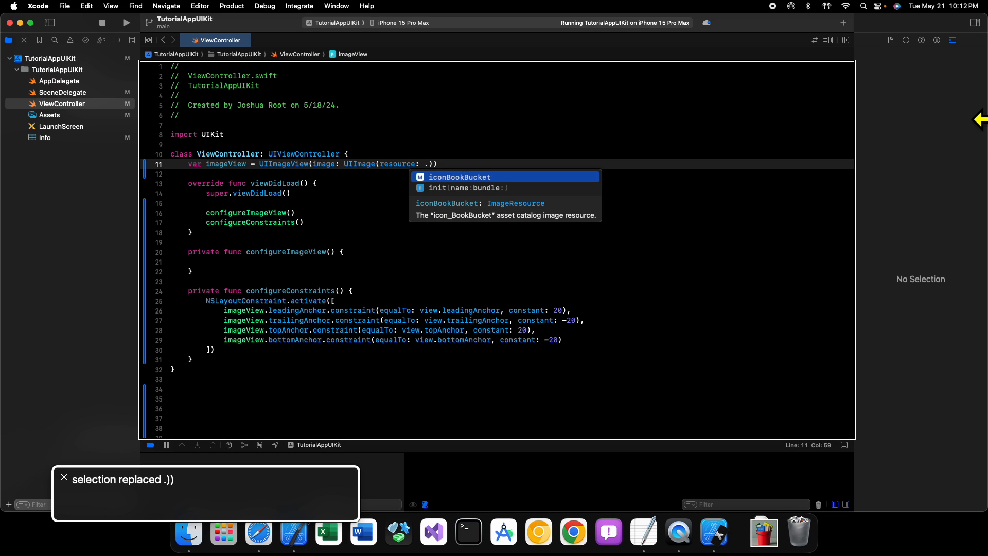
{"action": "key", "text": "Down"}
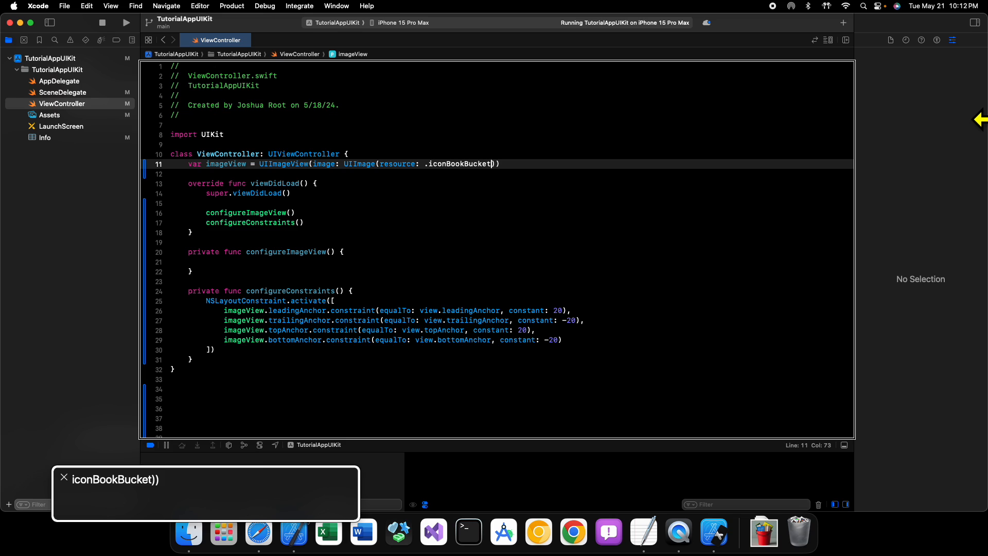
{"action": "key", "text": "Return"}
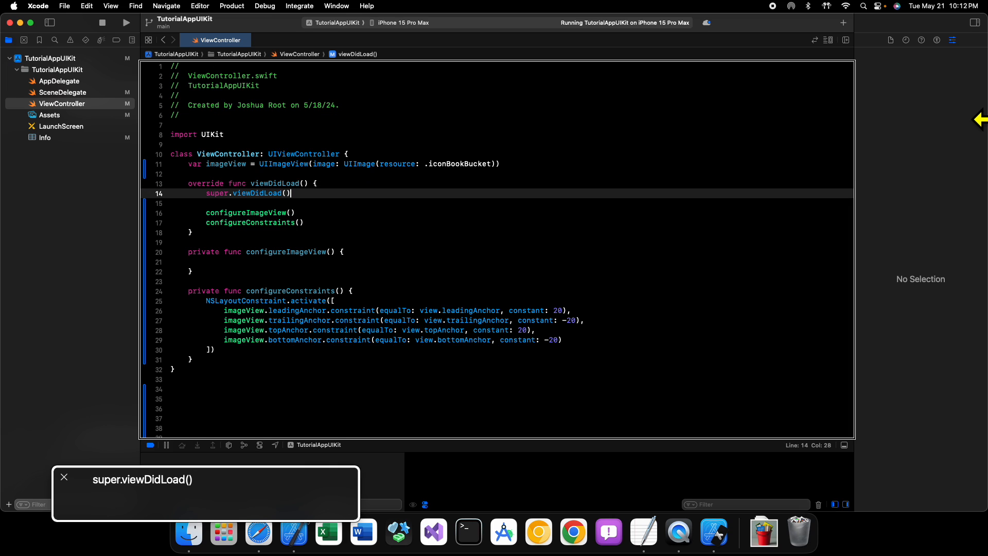
Step: Move into the configureImageView body and begin an imageView member access
{"action": "key", "text": "Return"}
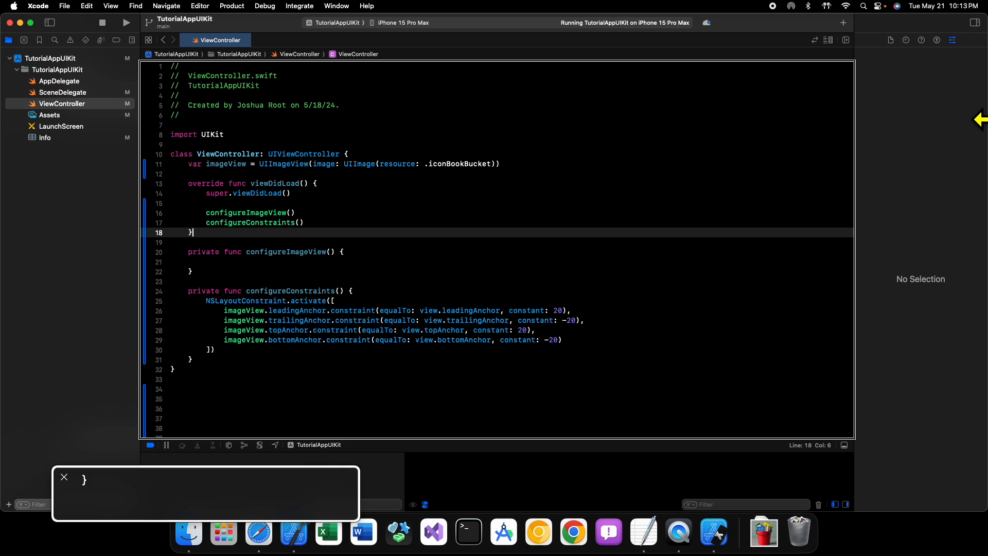
{"action": "key", "text": "Return"}
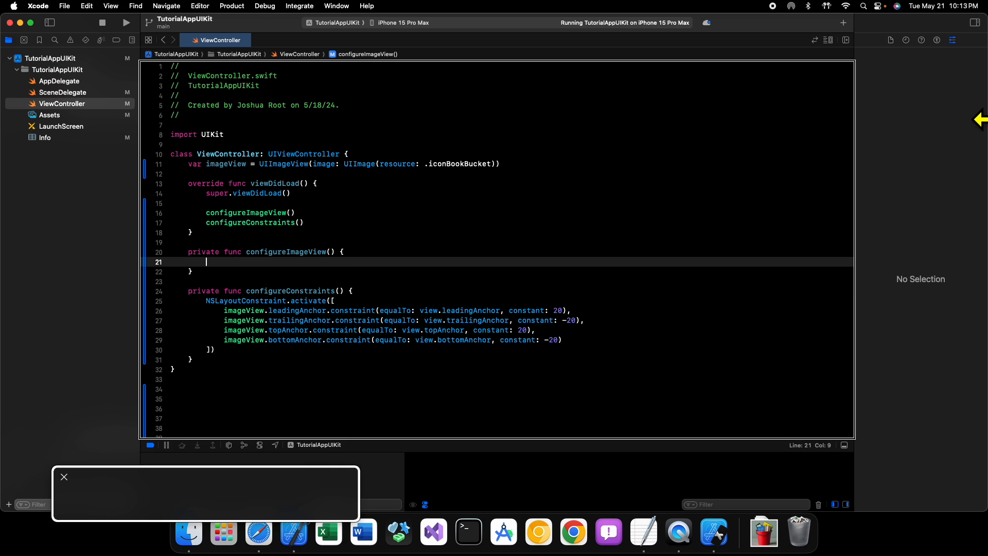
{"action": "type", "text": "imageView."}
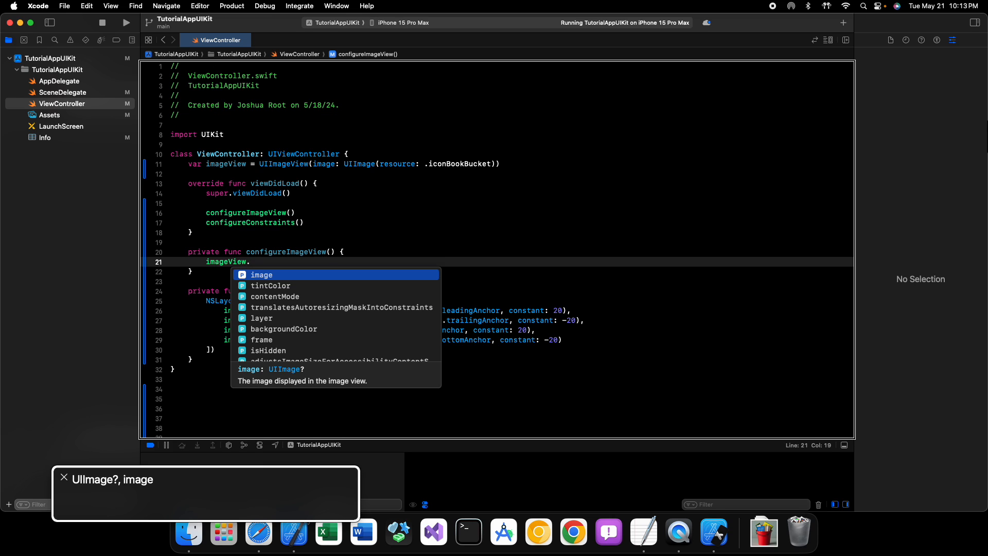
{"action": "key", "text": "Down"}
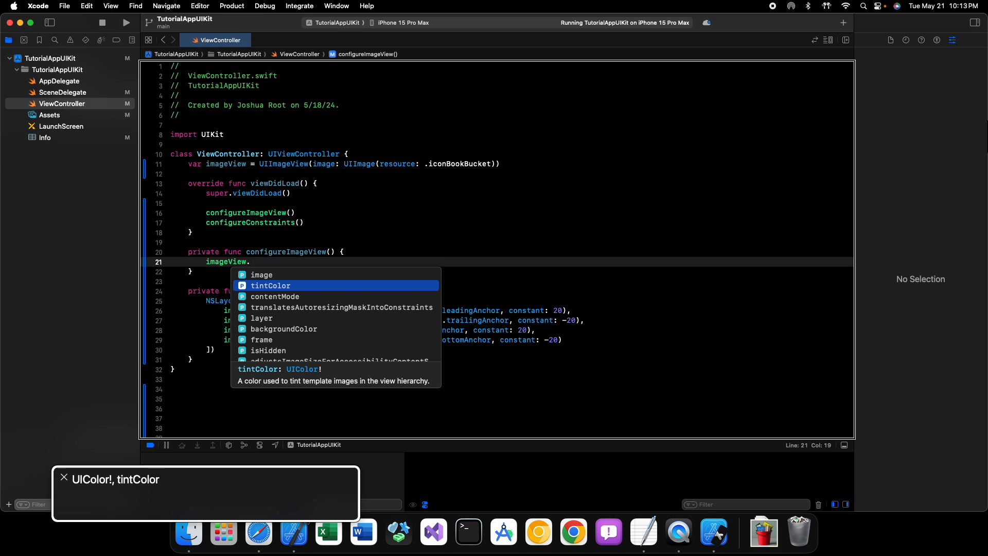
{"action": "key", "text": "Down"}
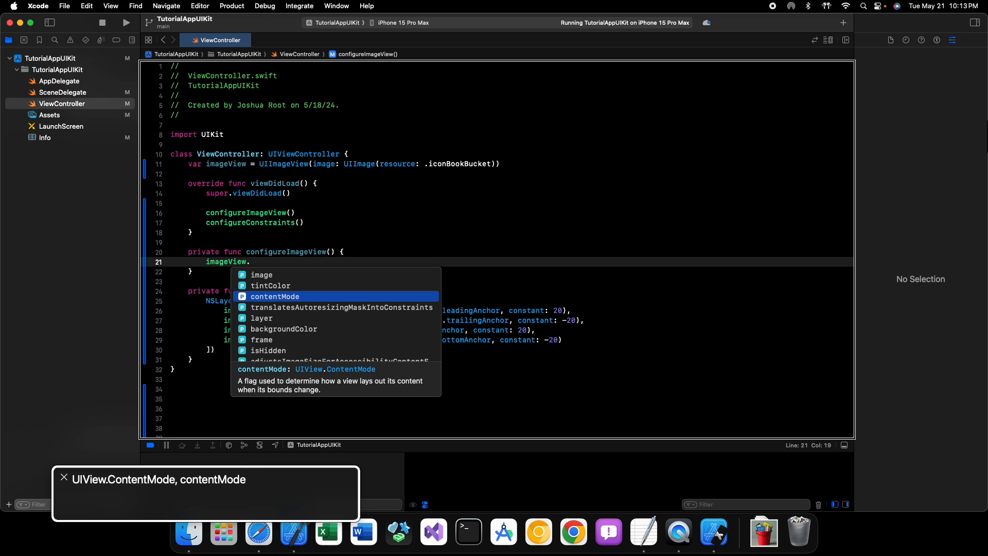
{"action": "key", "text": "Down"}
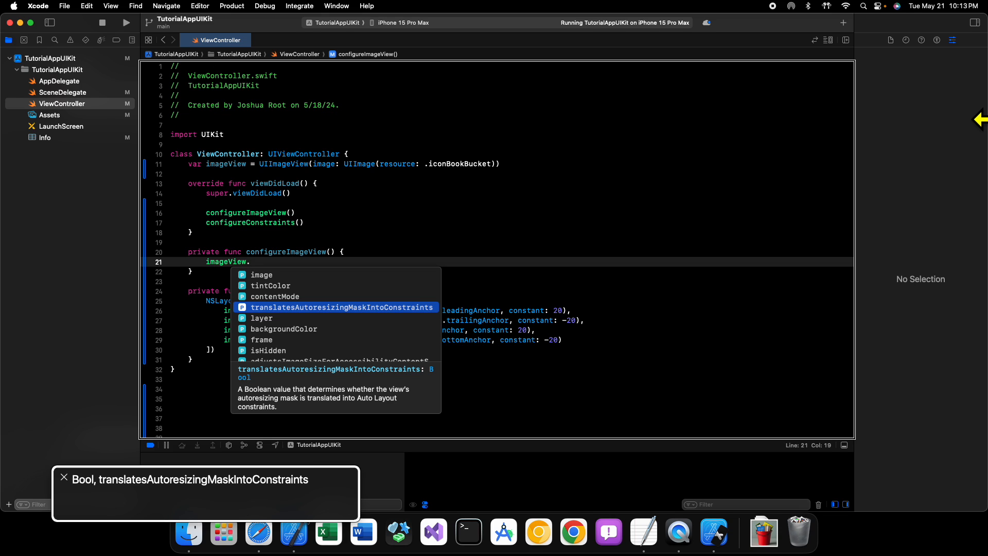
{"action": "key", "text": "Down"}
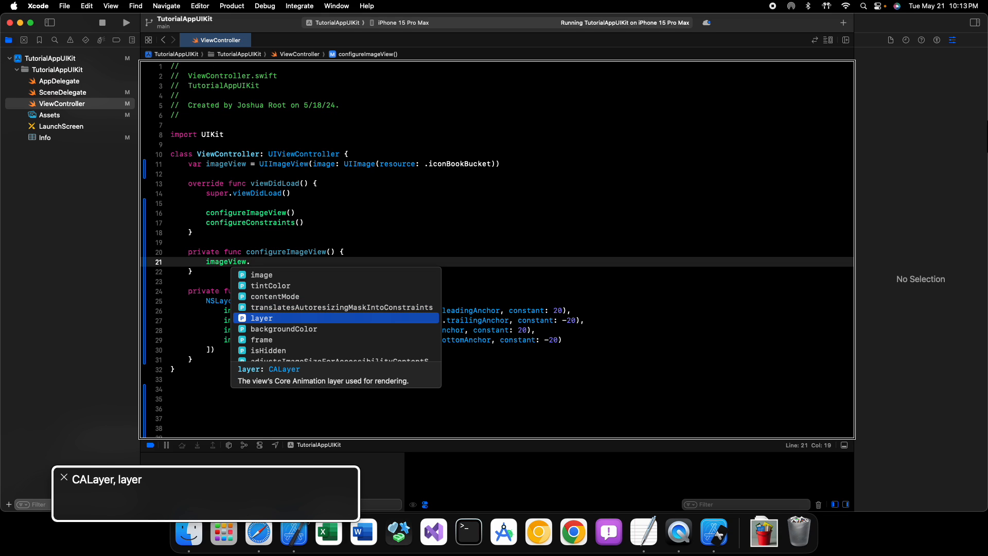
{"action": "key", "text": "Down"}
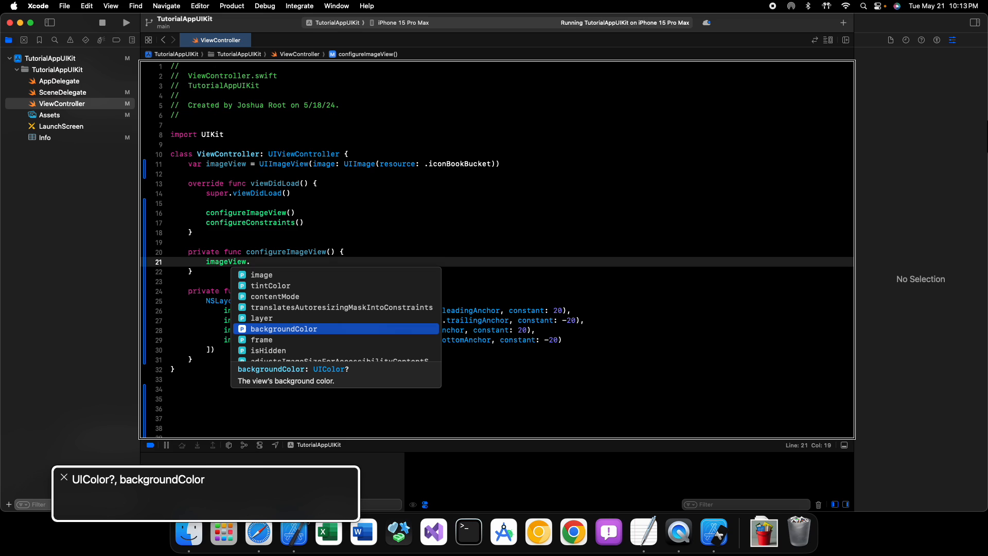
{"action": "key", "text": "Down"}
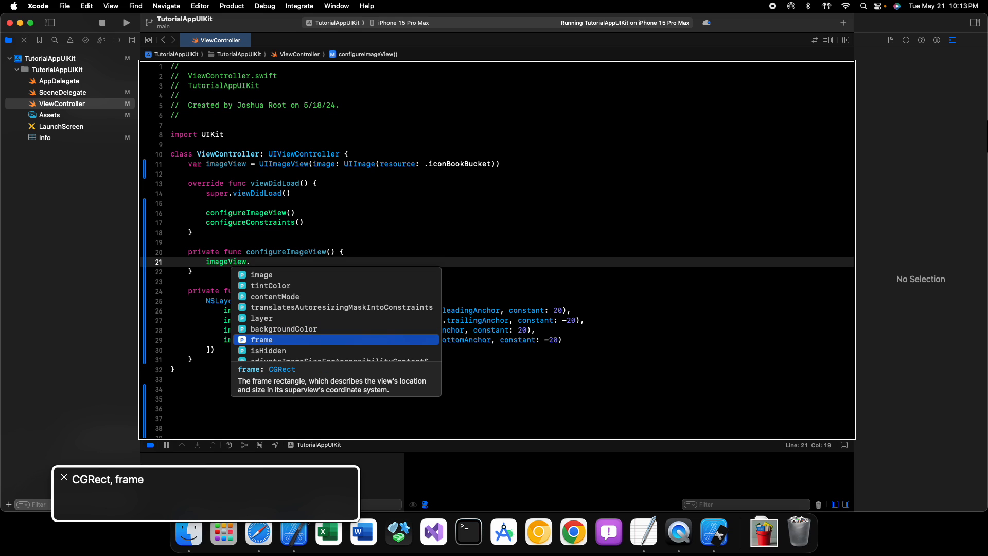
{"action": "key", "text": "Down"}
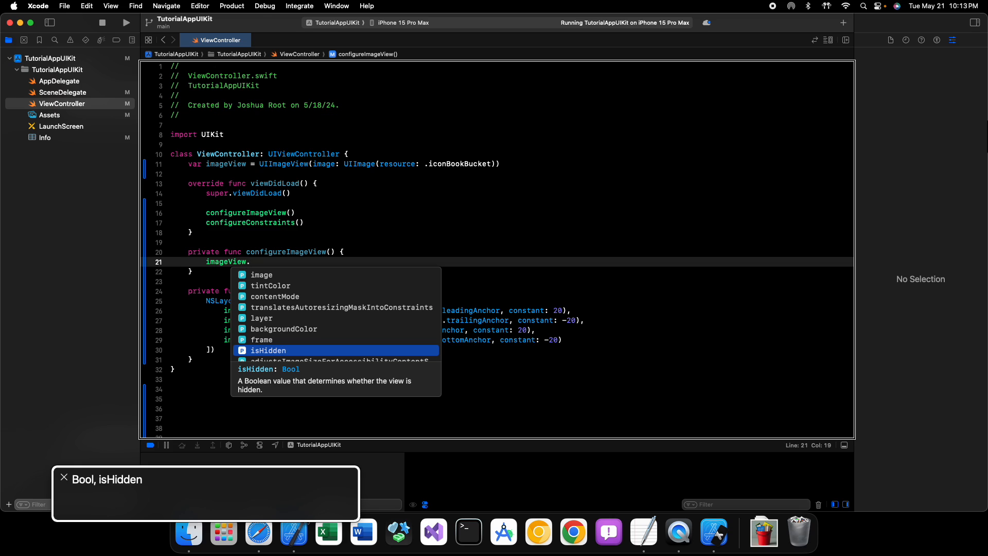
{"action": "key", "text": "Down"}
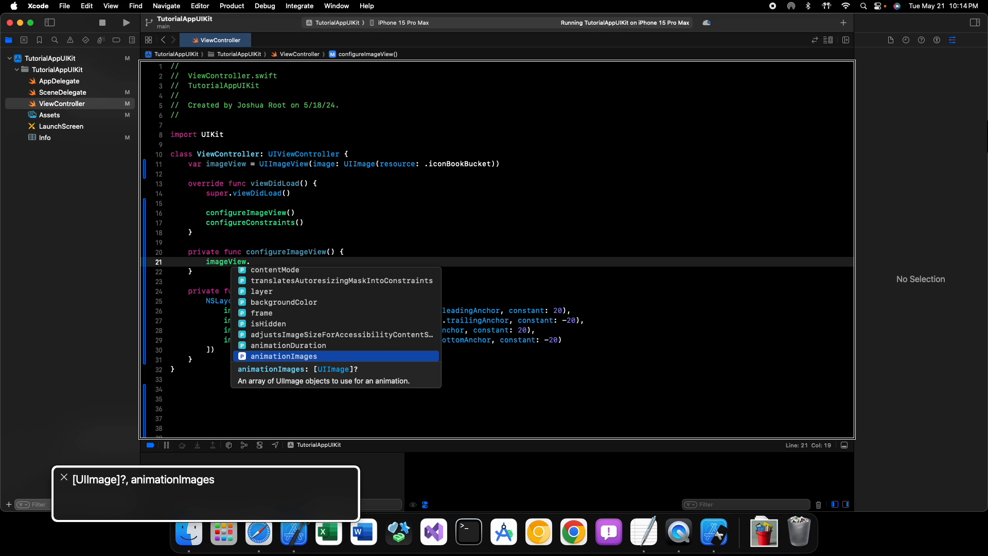
{"action": "mouse_move", "coordinate": [987, 119]}
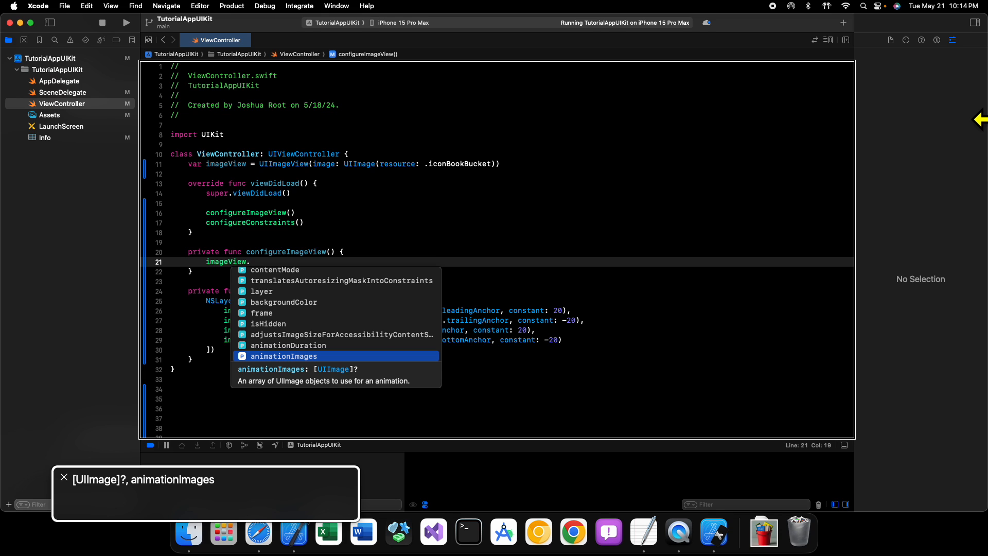
{"action": "key", "text": "Down"}
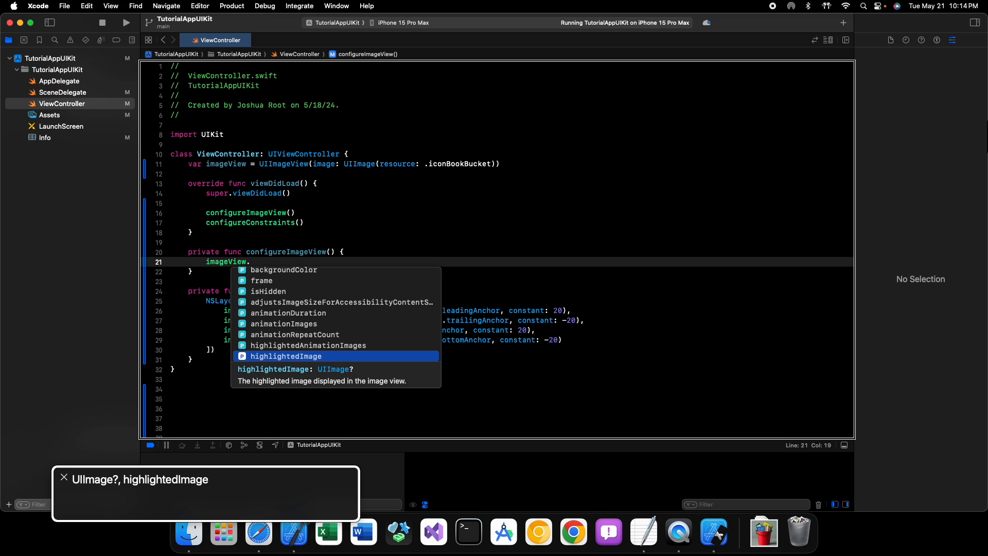
{"action": "key", "text": "Down"}
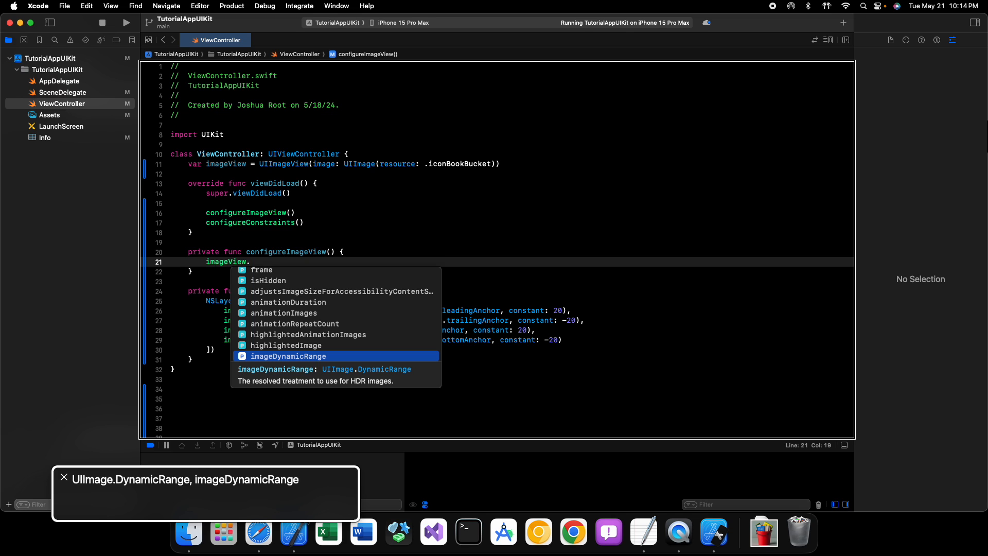
{"action": "type", "text": "contentMode"}
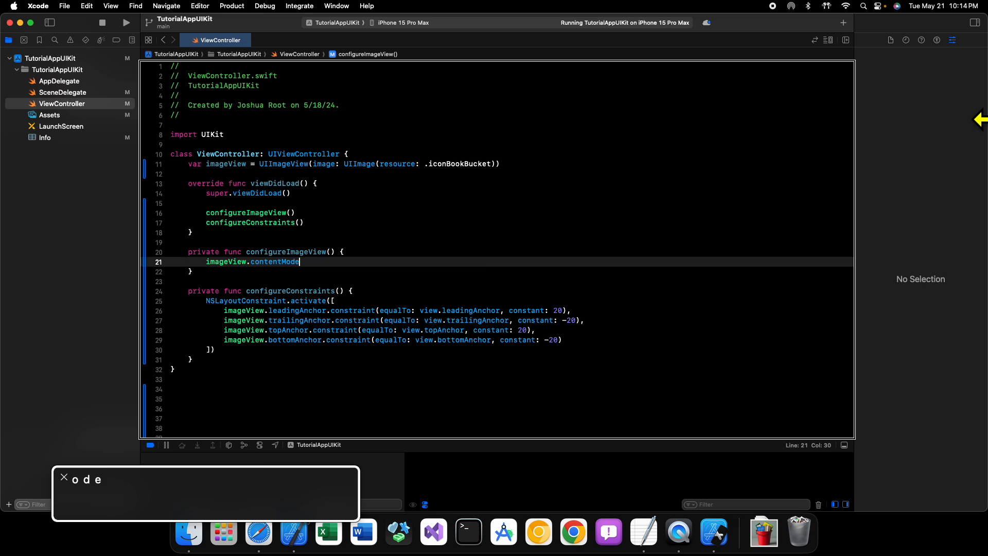
Step: Begin the contentMode assignment with = . to bring up ContentMode completions
{"action": "type", "text": "= ."}
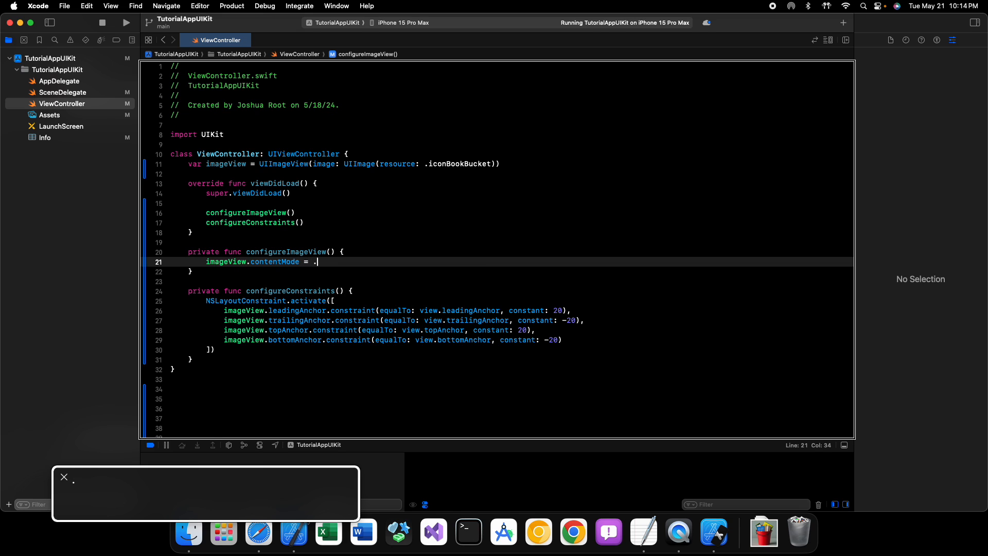
{"action": "type", "text": "."}
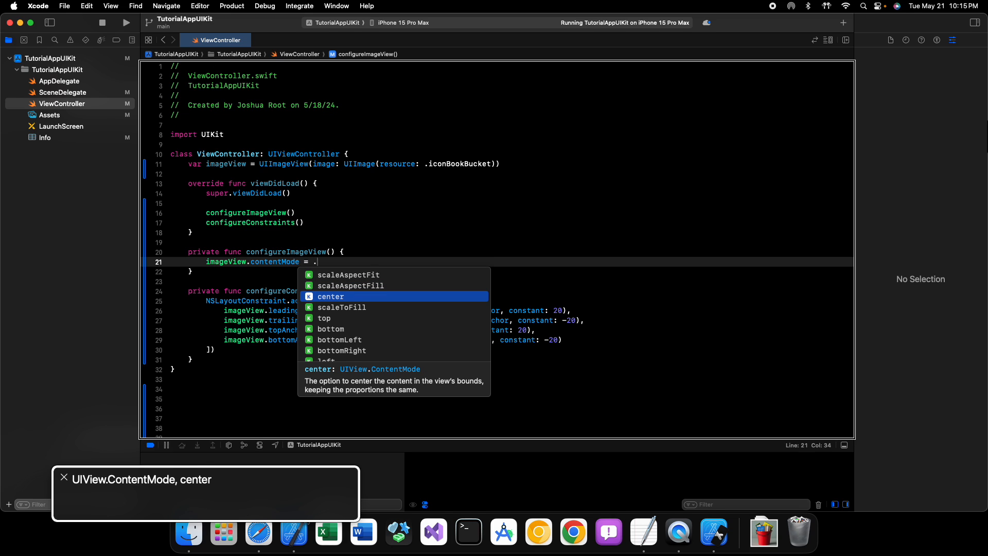
Step: Browse the ContentMode cases (bottom, bottomLeft, left, redraw, right, topLeft) and clear the chosen value
{"action": "key", "text": "Down"}
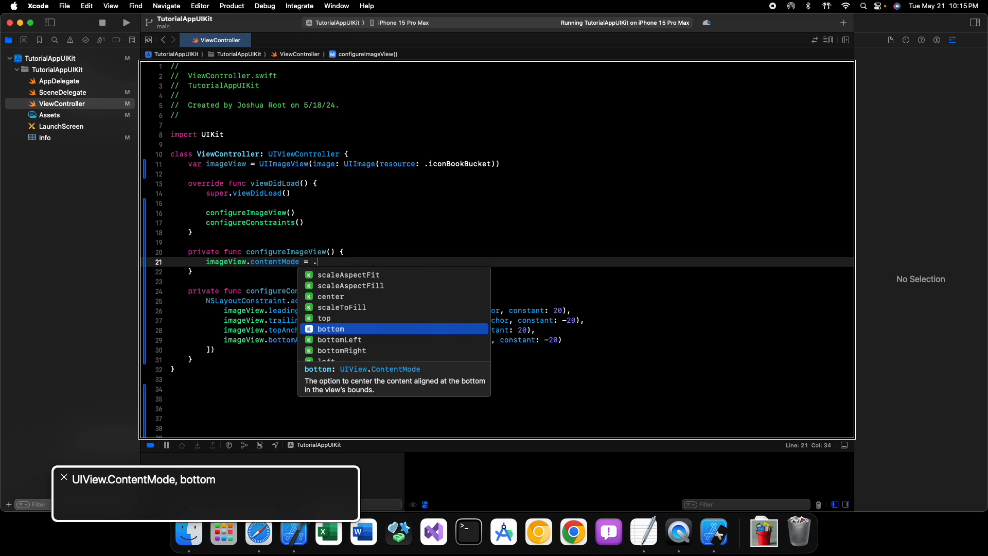
{"action": "key", "text": "down"}
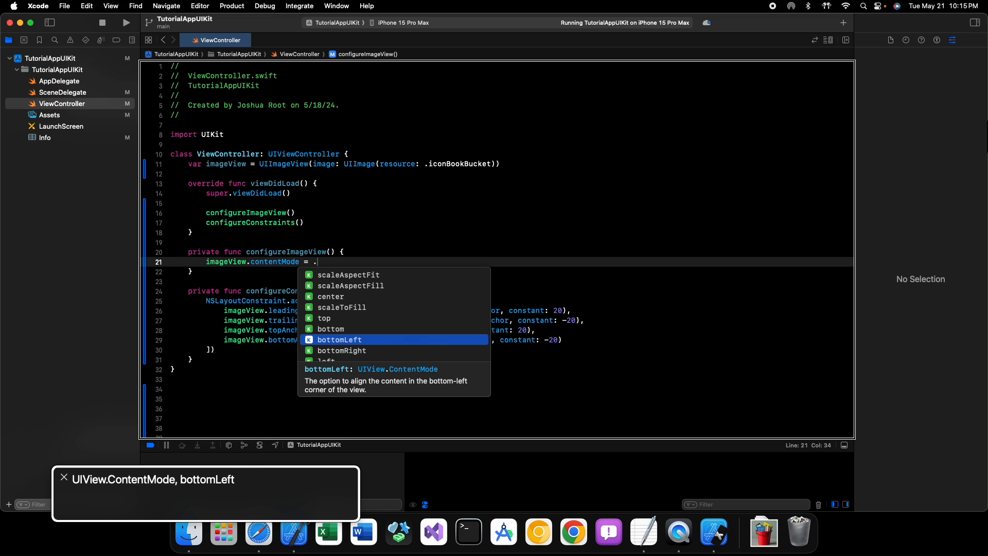
{"action": "key", "text": "Down"}
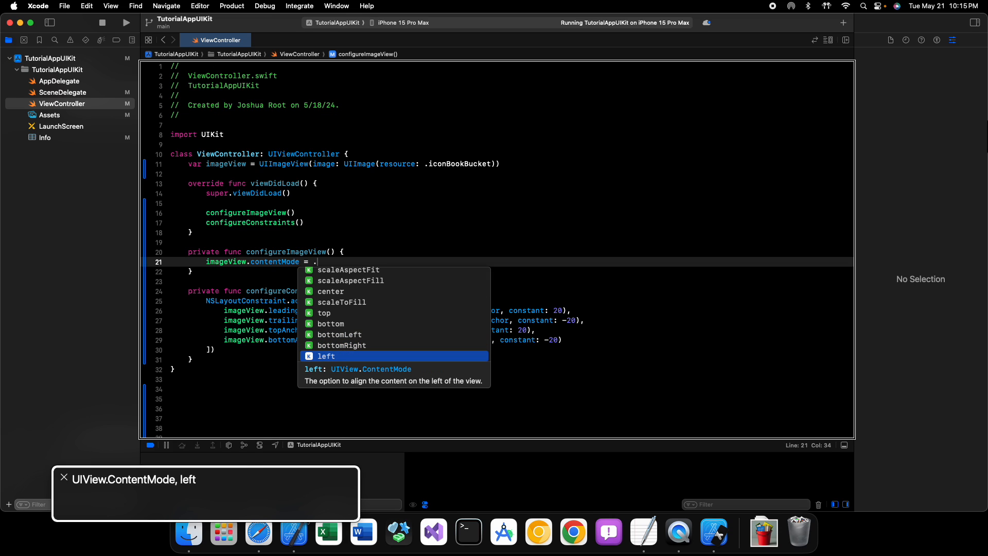
{"action": "key", "text": "Down"}
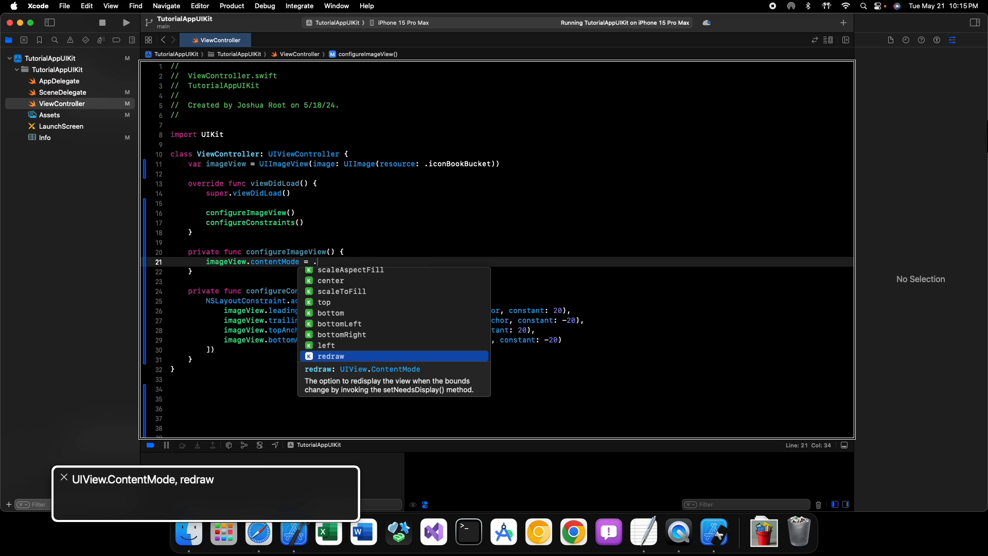
{"action": "key", "text": "Down"}
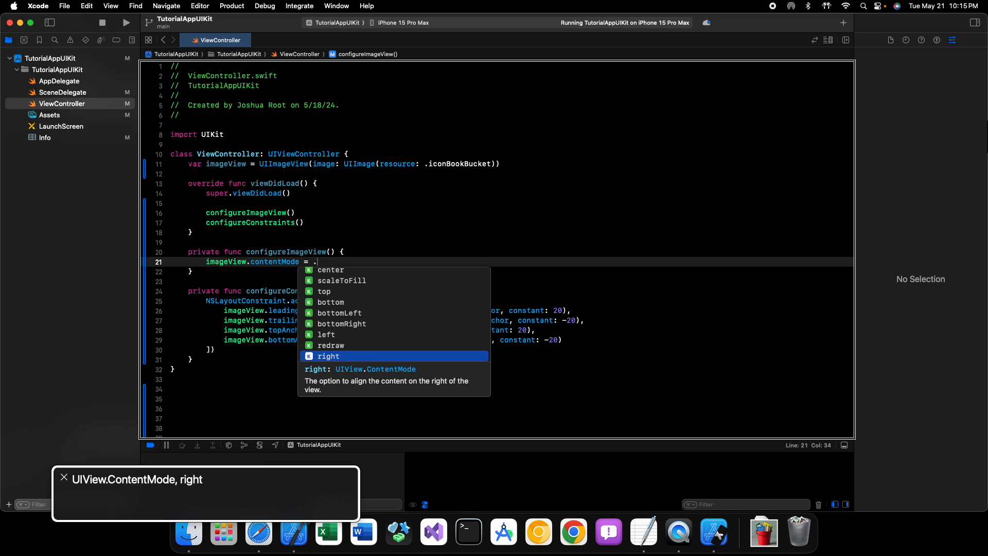
{"action": "key", "text": "Down"}
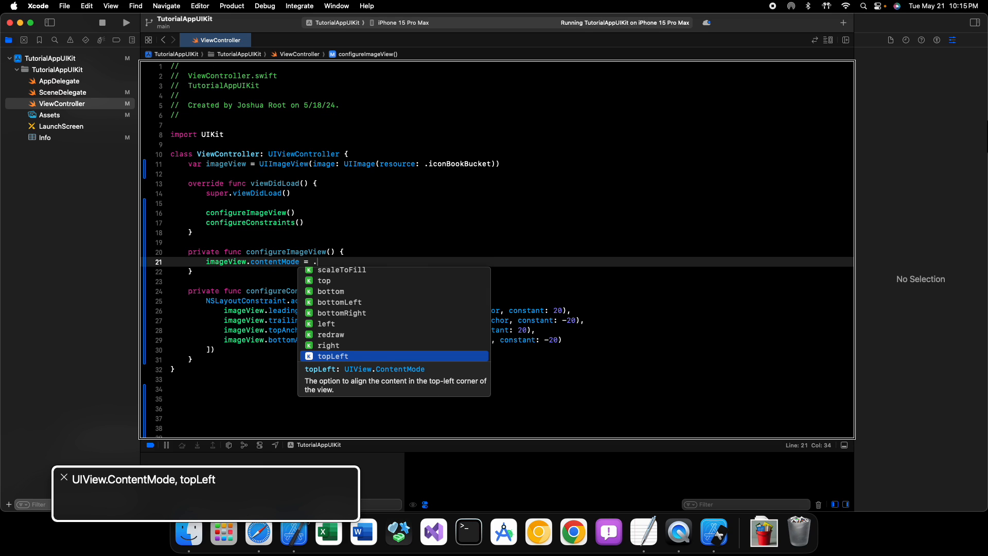
{"action": "key", "text": "Down"}
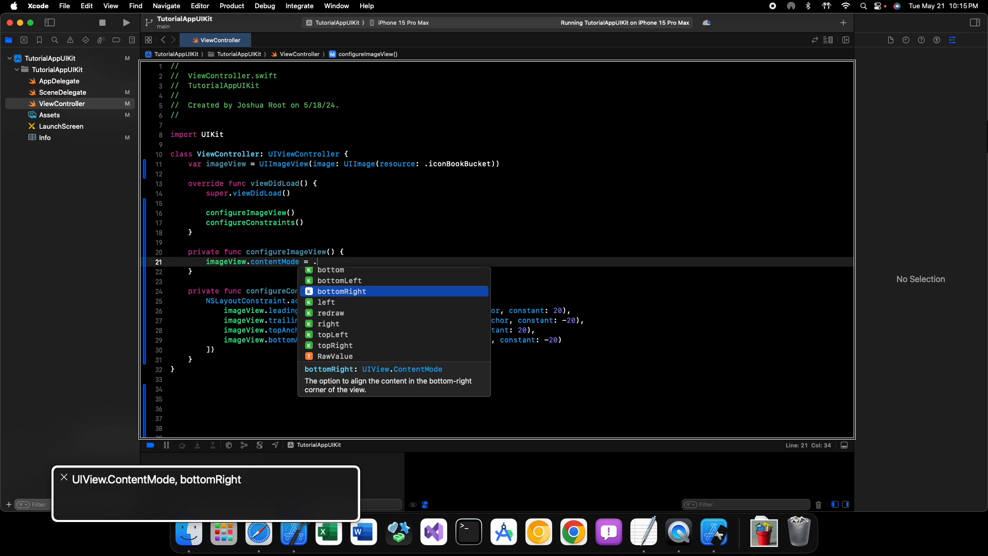
{"action": "key", "text": "Up"}
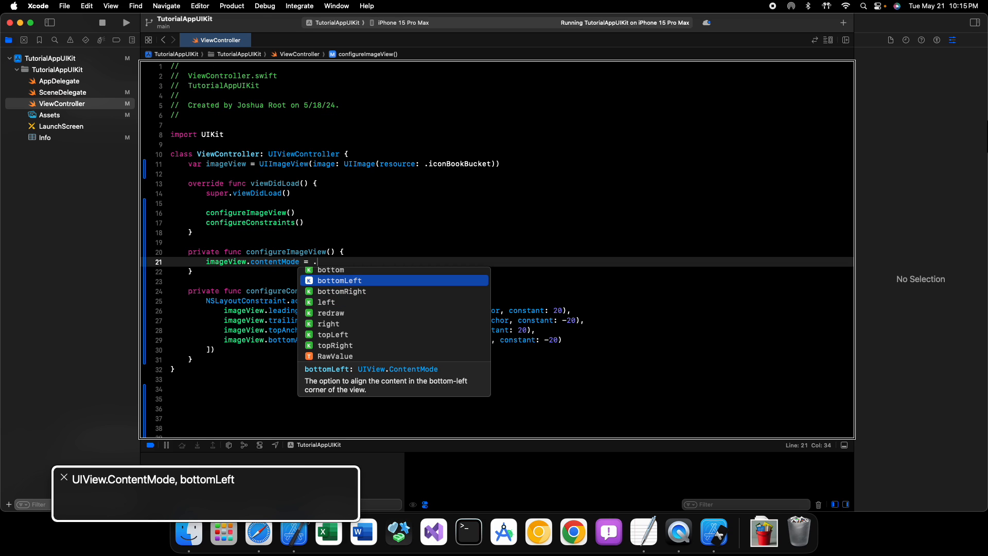
{"action": "key", "text": "Up"}
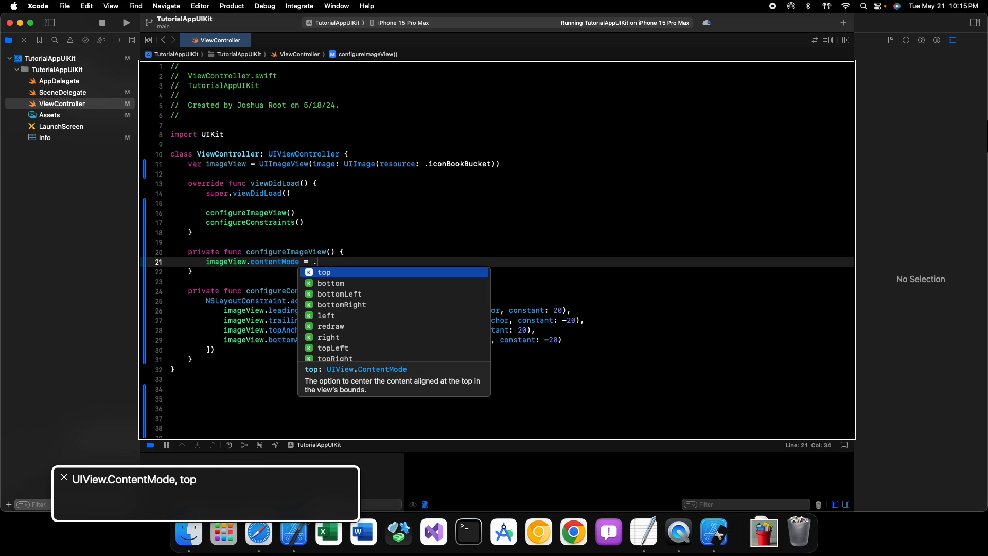
{"action": "key", "text": "Up"}
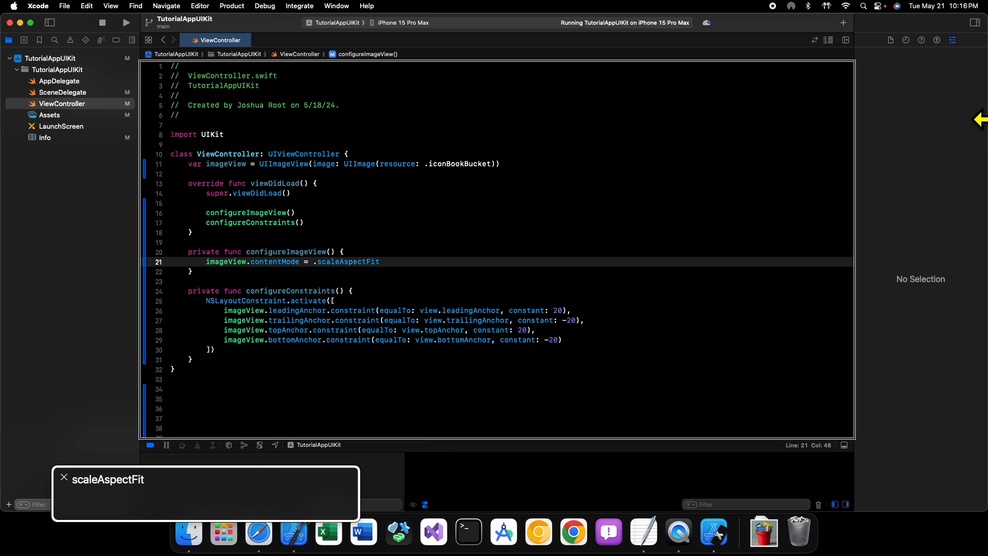
{"action": "key", "text": "backspace"}
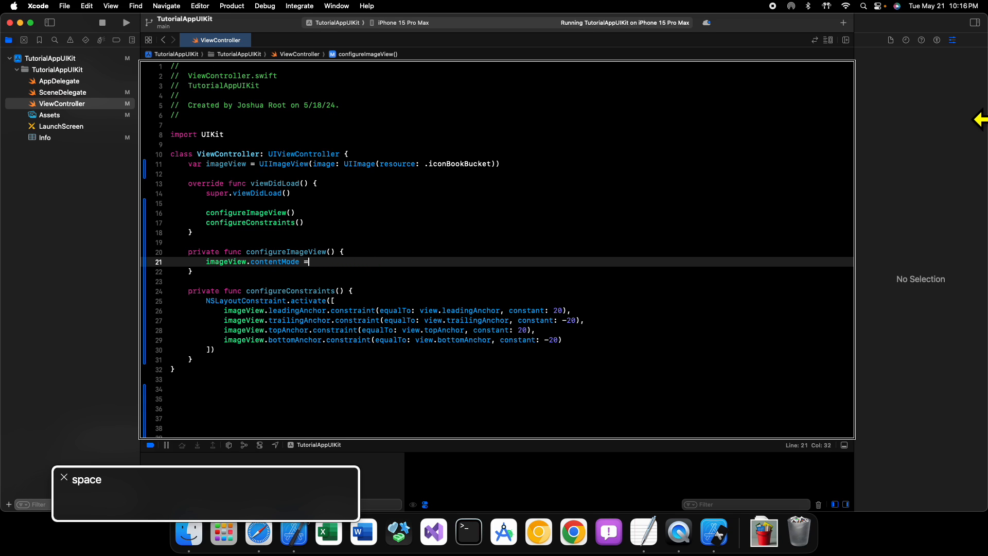
Step: Set imageView.contentMode to .scaleAspectFit via code completion
{"action": "type", "text": "."}
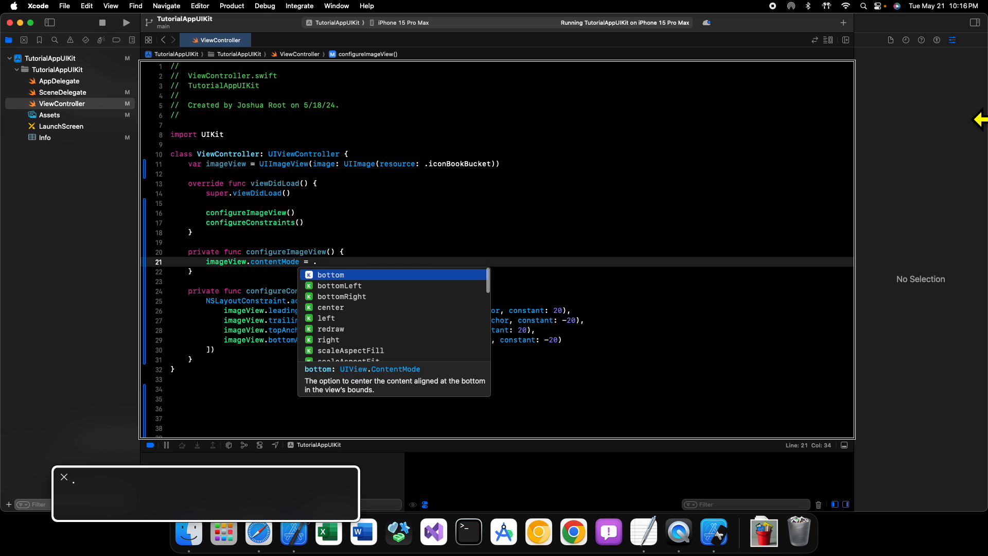
{"action": "key", "text": "Down"}
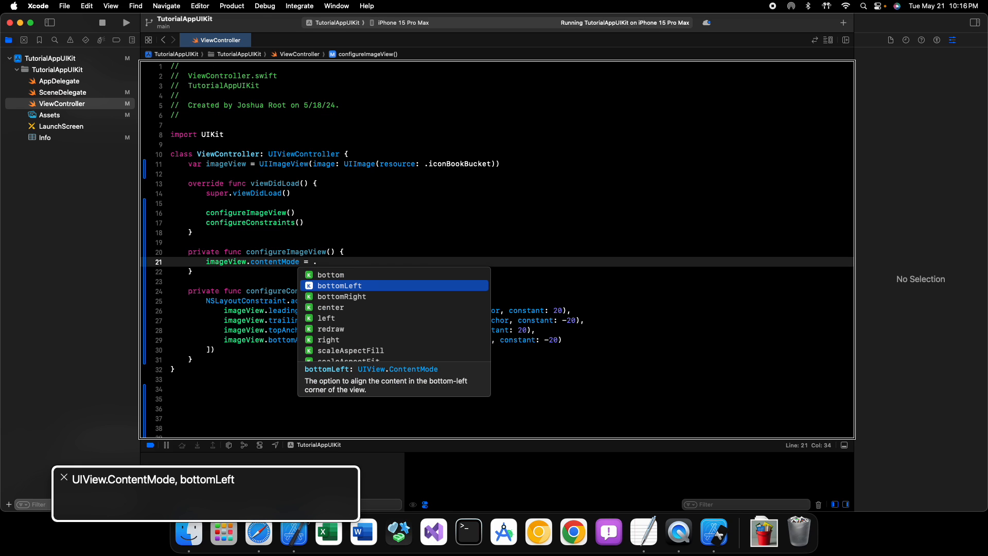
{"action": "key", "text": "Up"}
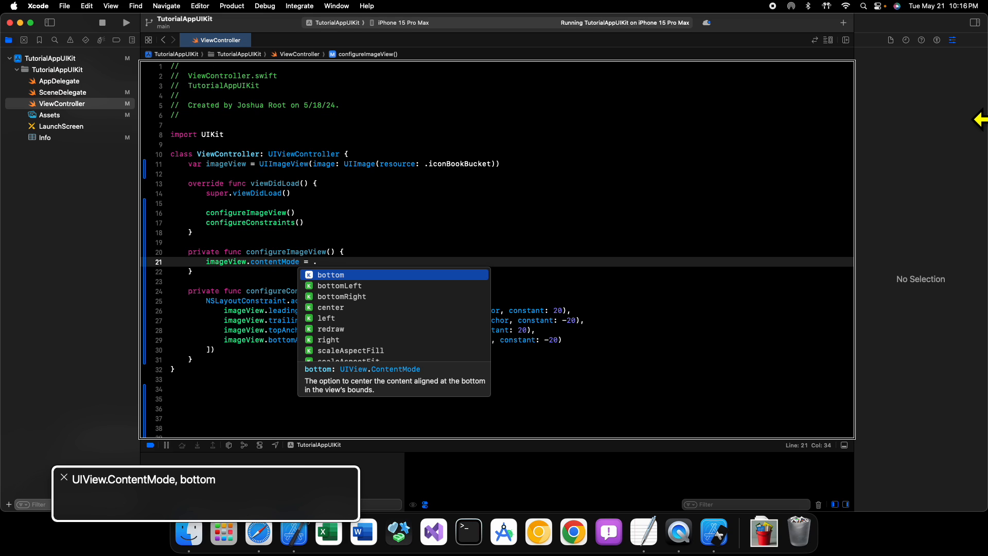
{"action": "type", "text": "scale"}
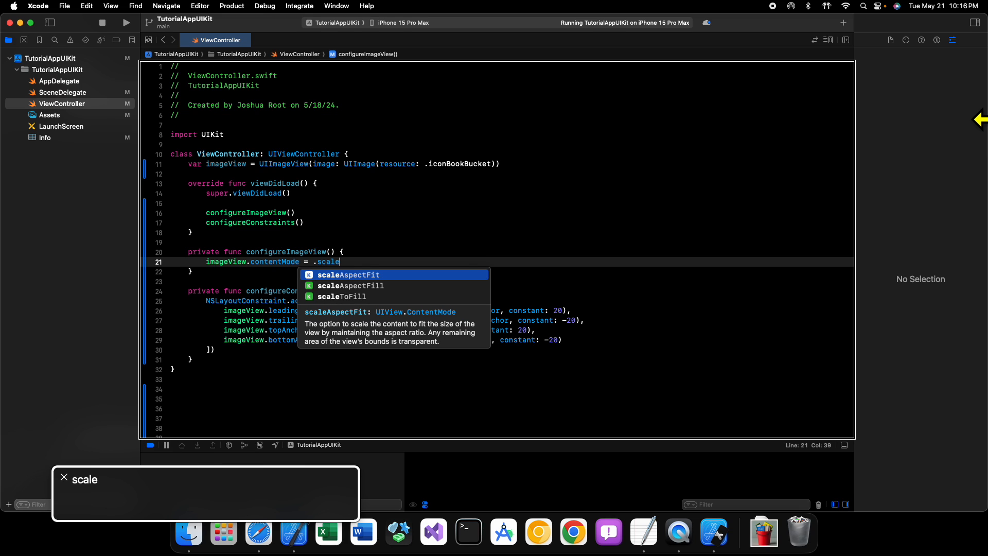
{"action": "type", "text": "As"}
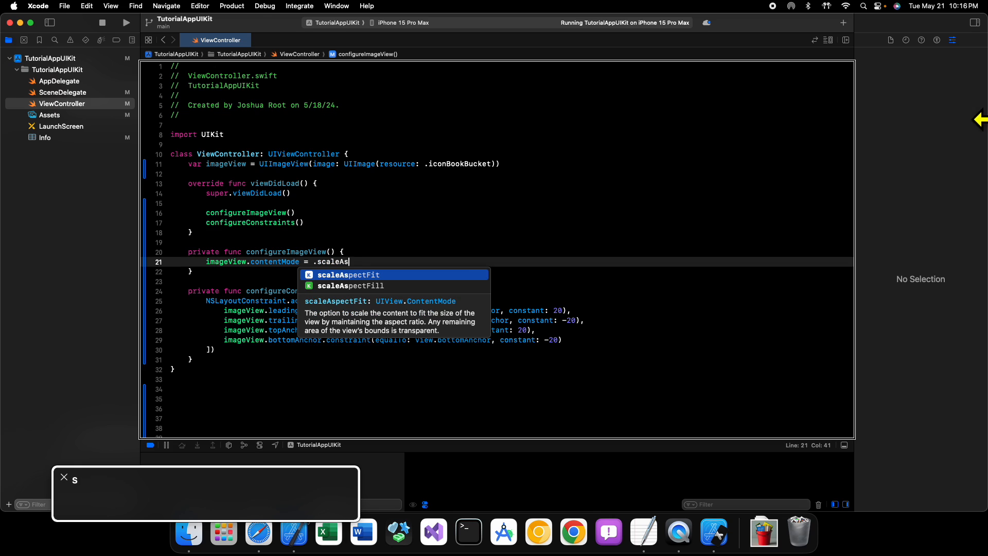
{"action": "type", "text": "pectFit"}
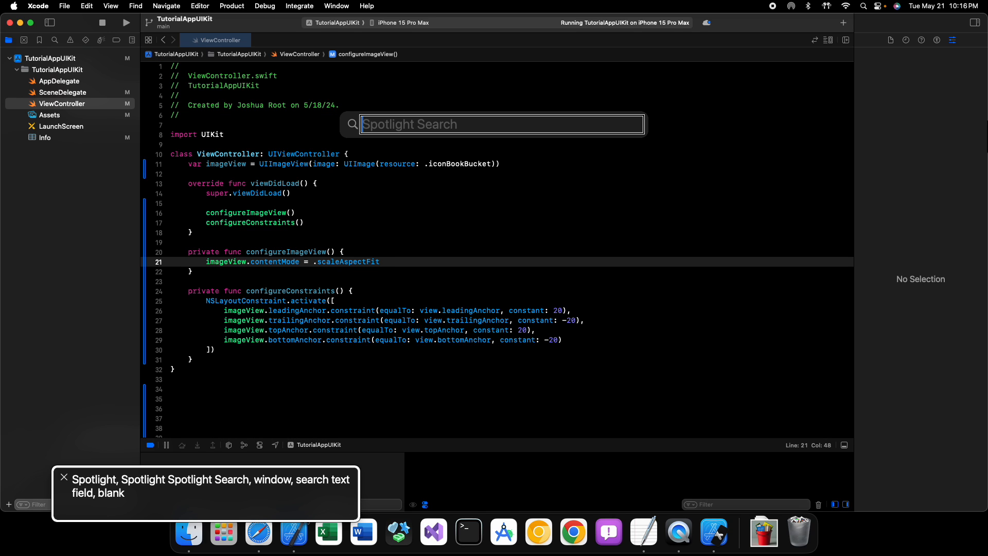
Step: Launch Safari via Spotlight and enter an Apple Developer Documentation UIKit query
{"action": "type", "text": "safari"}
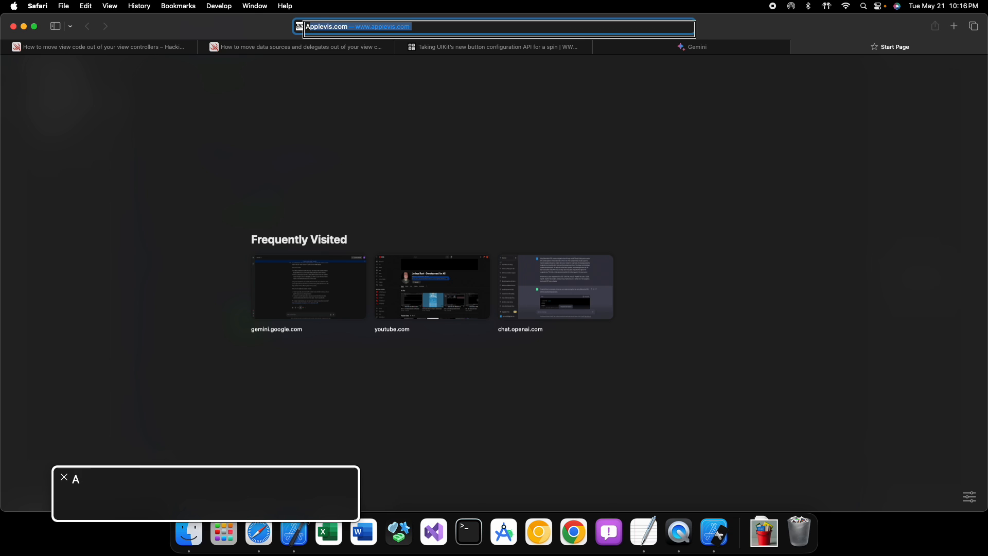
{"action": "type", "text": "Apple Developer Documentation UIKit"}
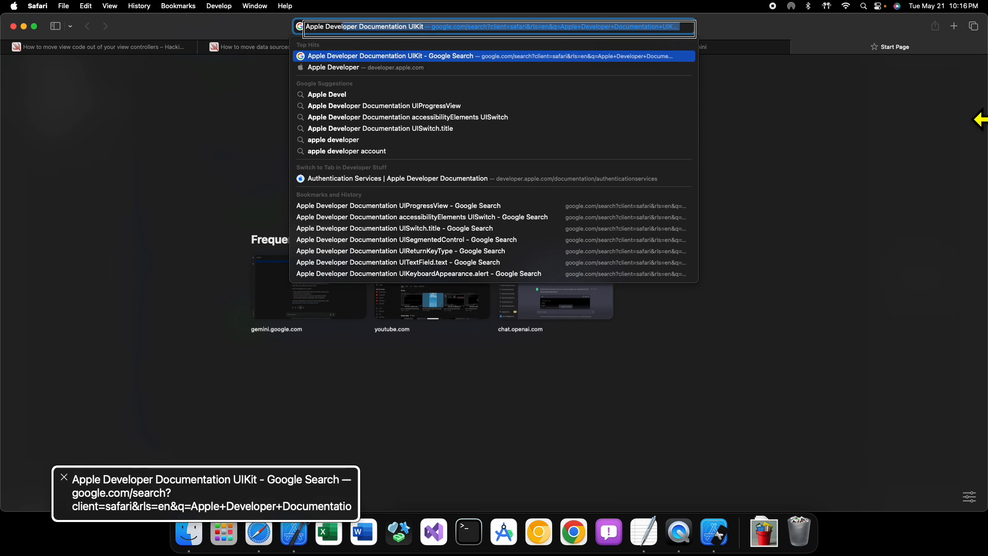
{"action": "type", "text": "Apple Developer DO"}
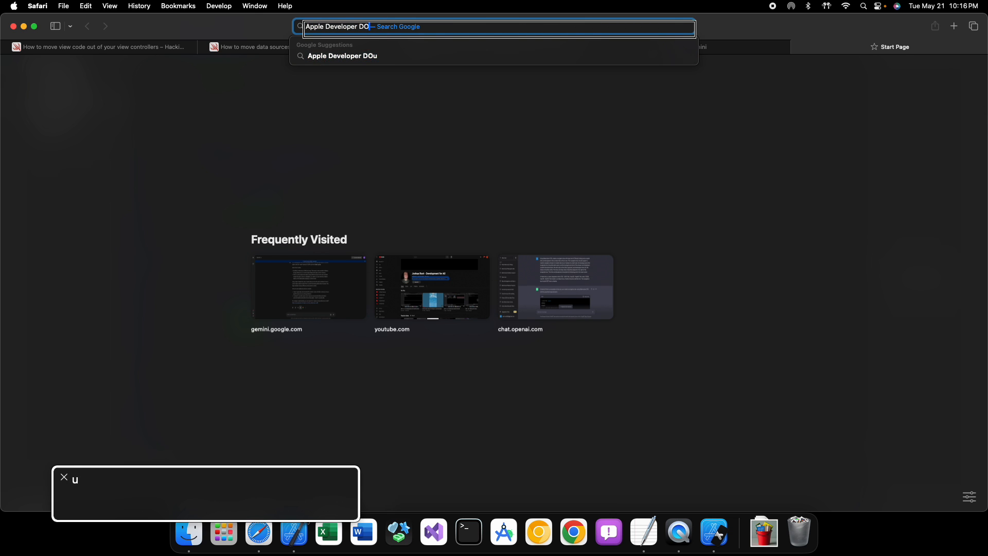
{"action": "type", "text": "Apple Developer Documentation UIKit"}
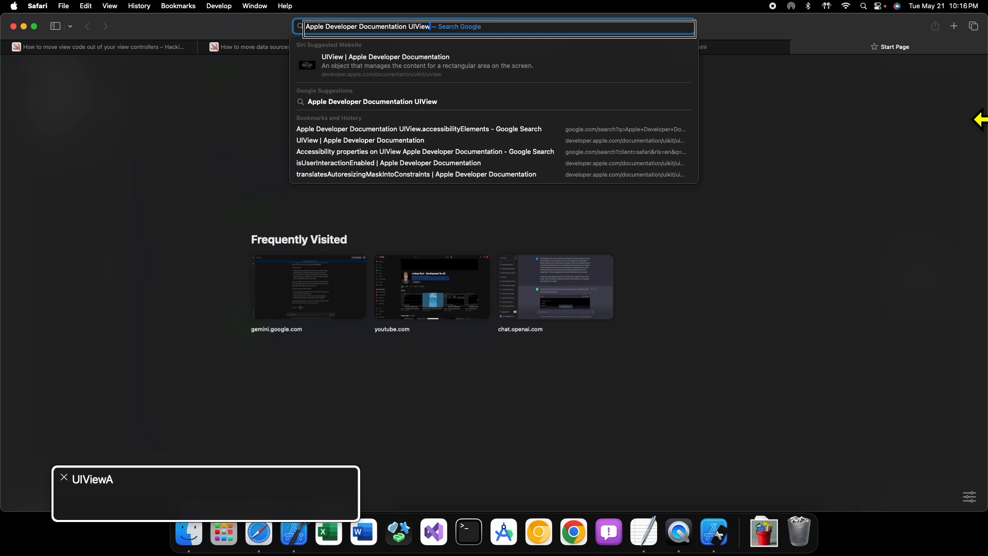
Step: Refine the search to UIViewContentMode.scaleAspectFit and run it
{"action": "type", "text": "ContentMode"}
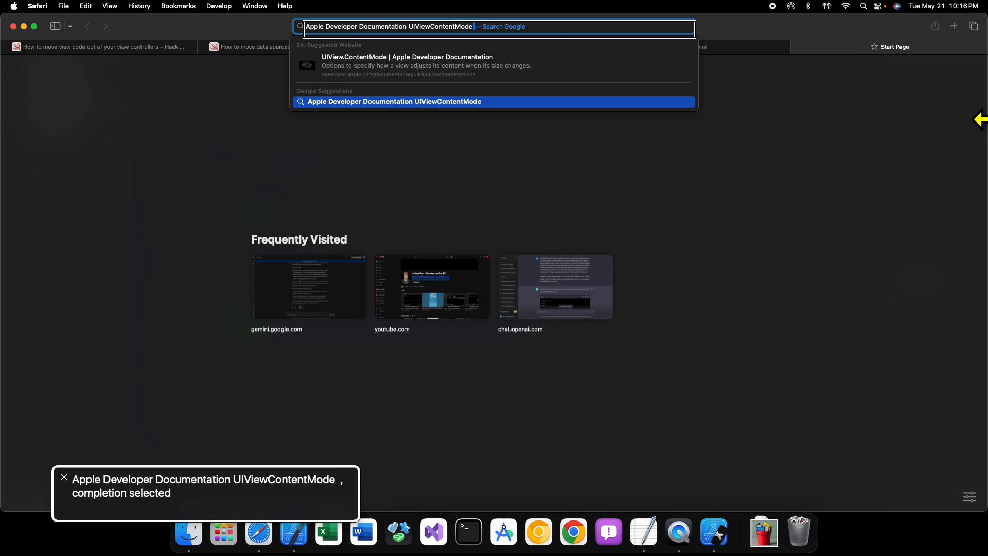
{"action": "key", "text": "backspace"}
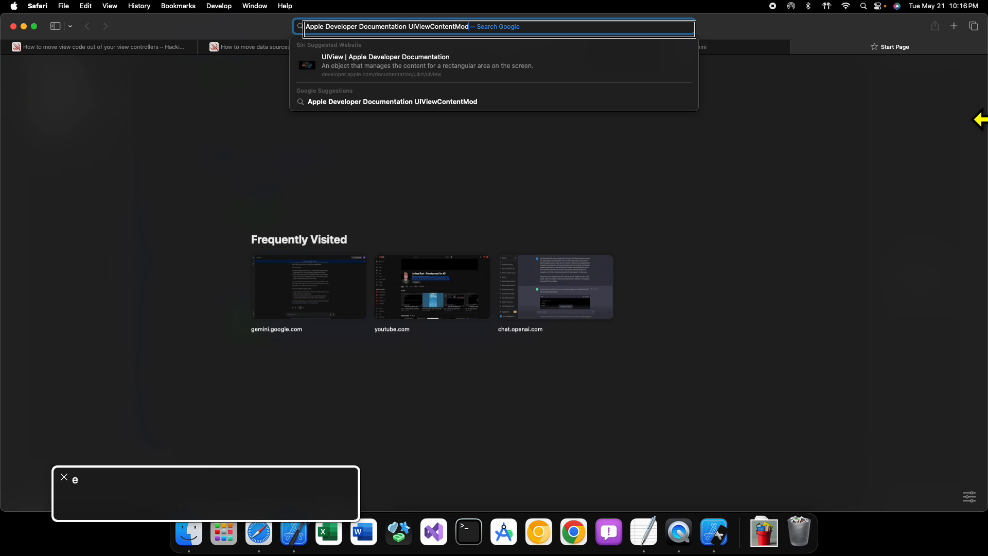
{"action": "type", "text": "e.s"}
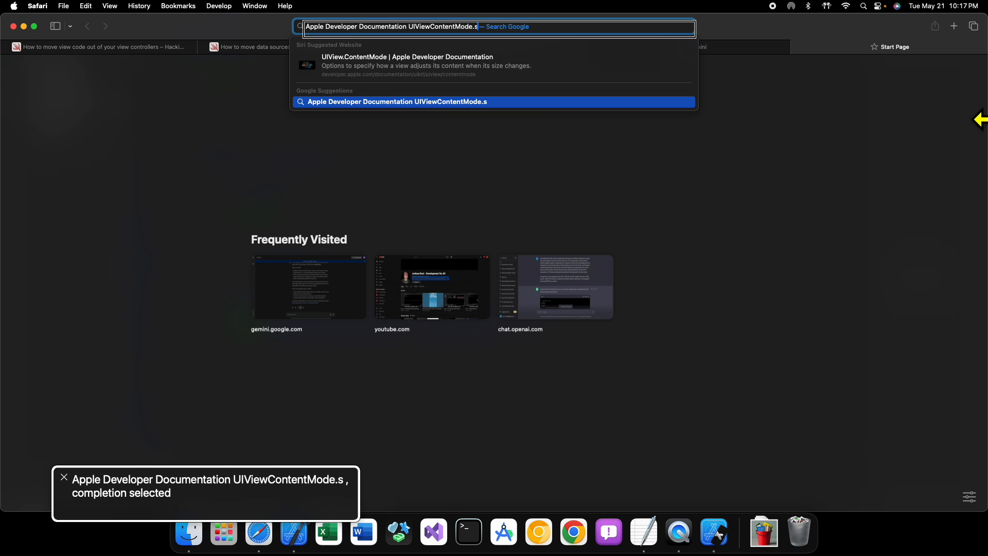
{"action": "type", "text": "caleAspectFit"}
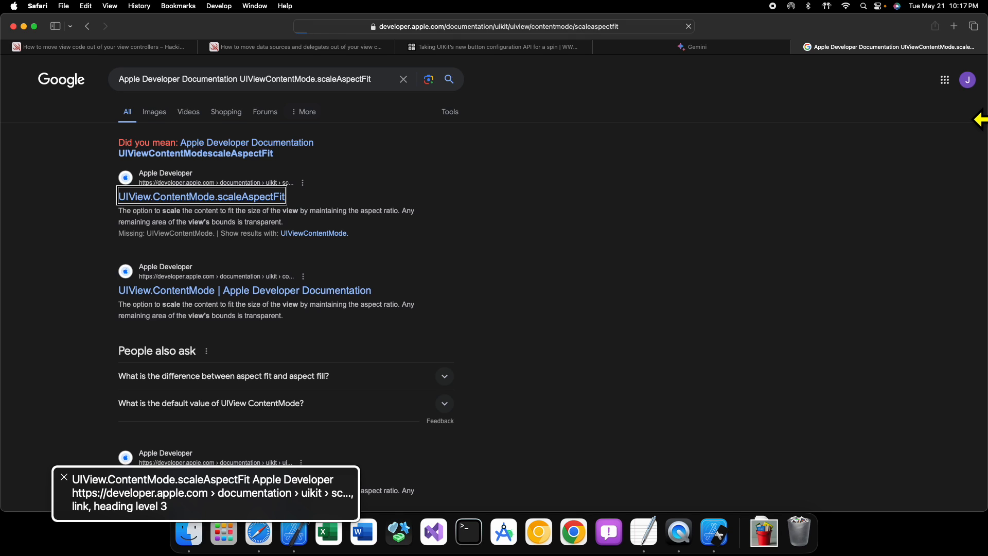
Step: Read the UIView.ContentMode.scaleAspectFit documentation heading and description, then return to Xcode
{"action": "left_click", "coordinate": [202, 196]}
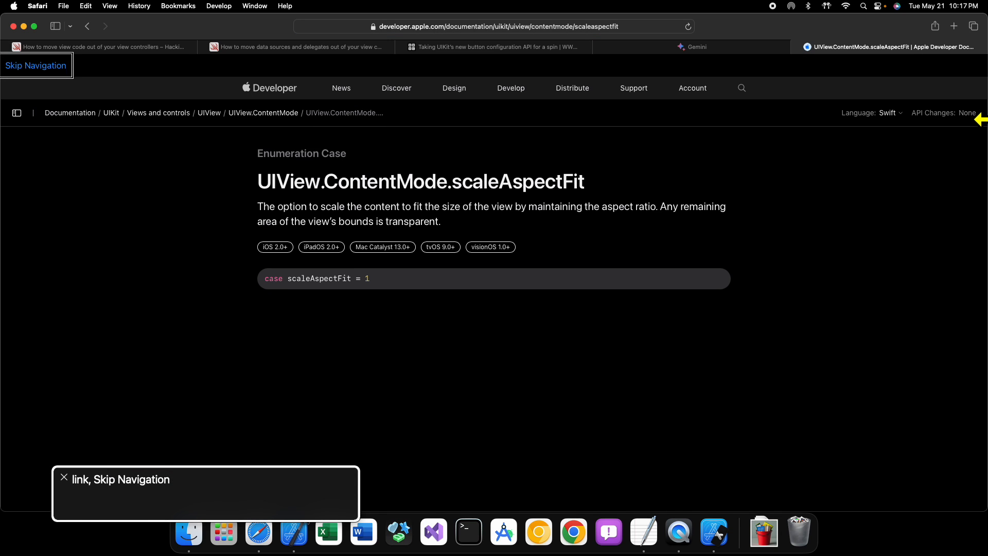
{"action": "key", "text": "Tab"}
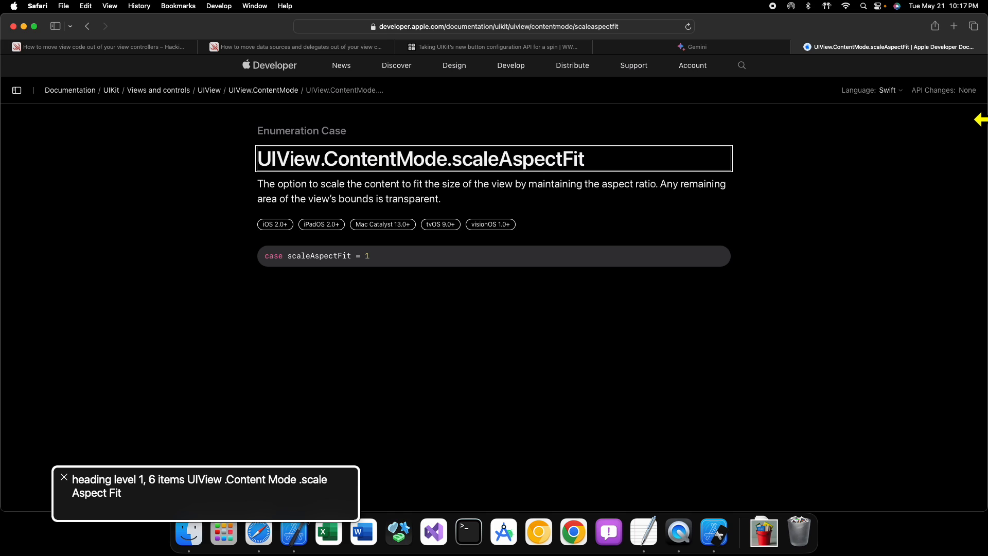
{"action": "key", "text": "down"}
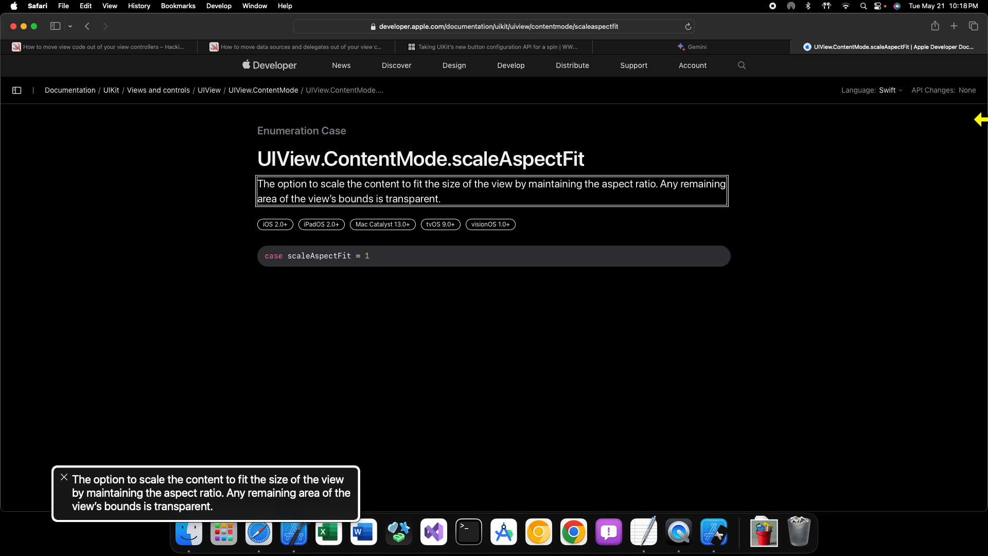
{"action": "key", "text": "Cmd+Tab"}
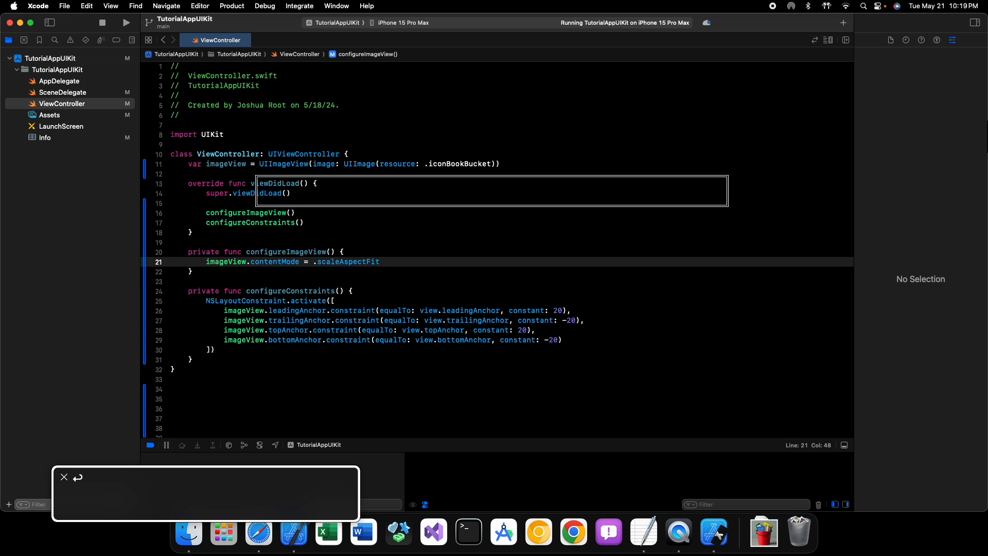
Step: Set imageView.translatesAutoresizingMaskIntoConstraints = false and add imageView as a subview of view
{"action": "key", "text": "return"}
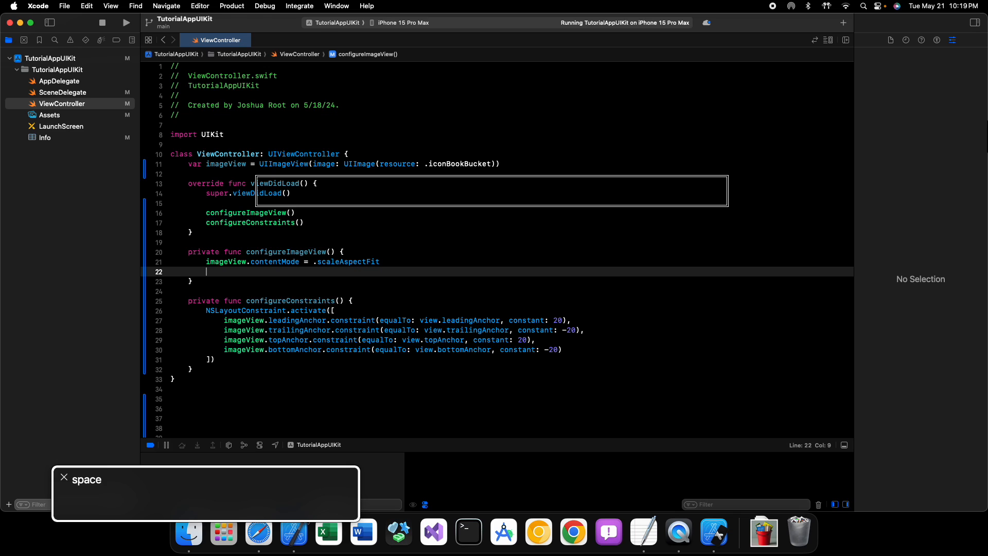
{"action": "type", "text": "imageView.translatesAutoresizingMaskIntoConstraints ="}
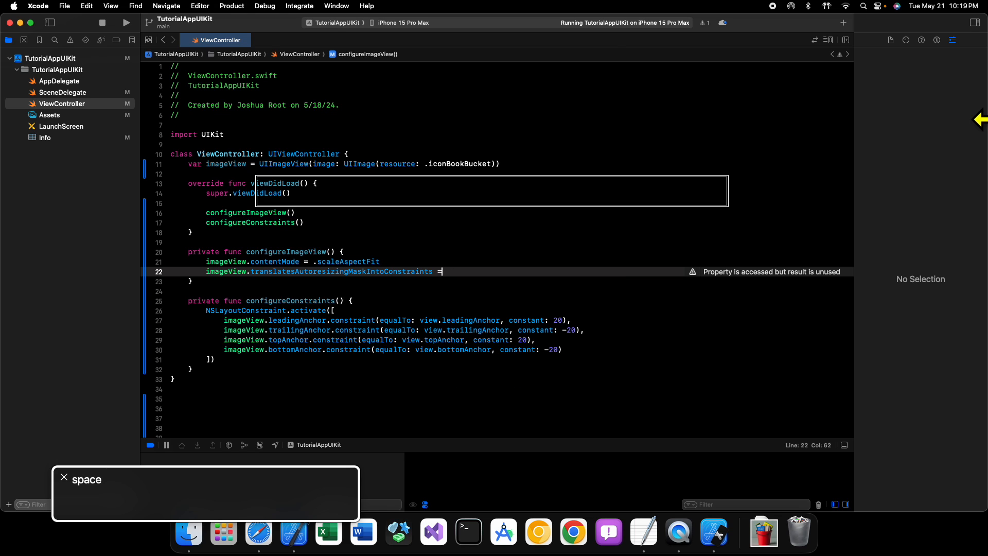
{"action": "type", "text": "false"}
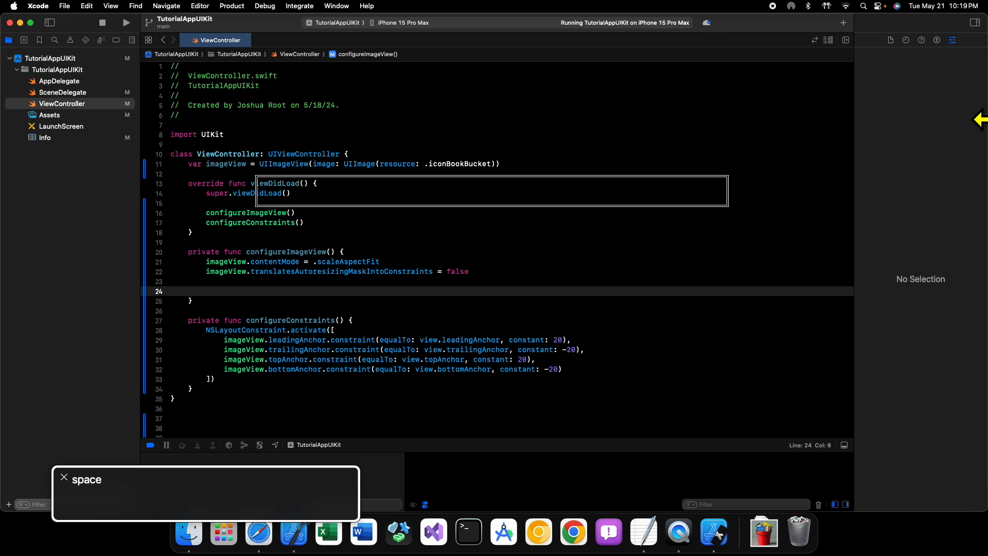
{"action": "type", "text": "view.addSubview(imageView"}
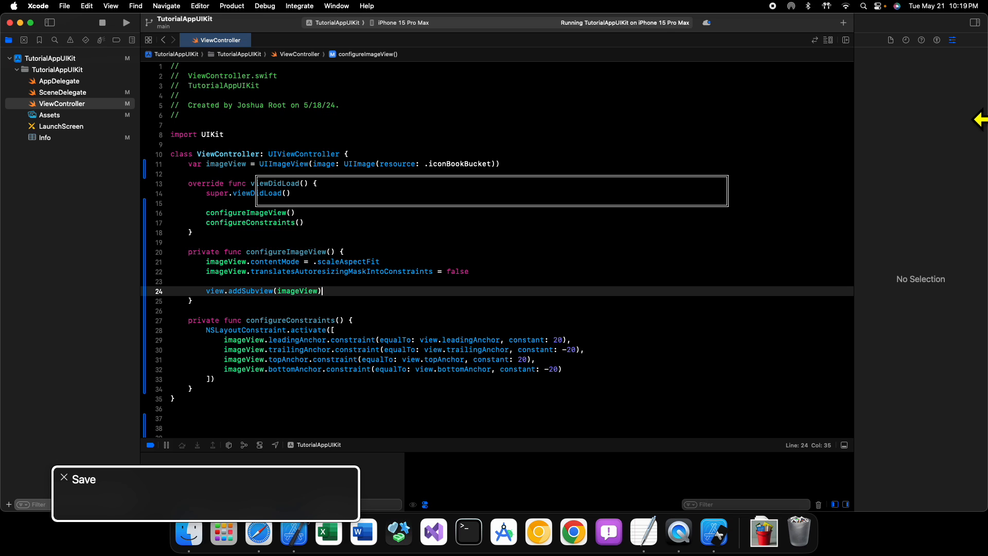
Step: Run the updated app, replacing the running TutorialAppUIKit instance, and return focus to the editor
{"action": "left_click", "coordinate": [125, 23]}
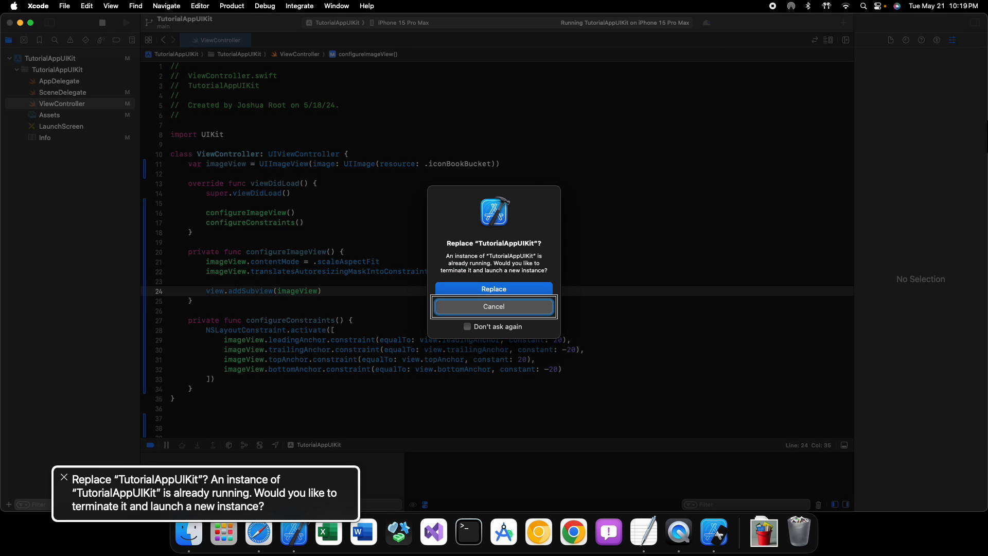
{"action": "left_click", "coordinate": [494, 306]}
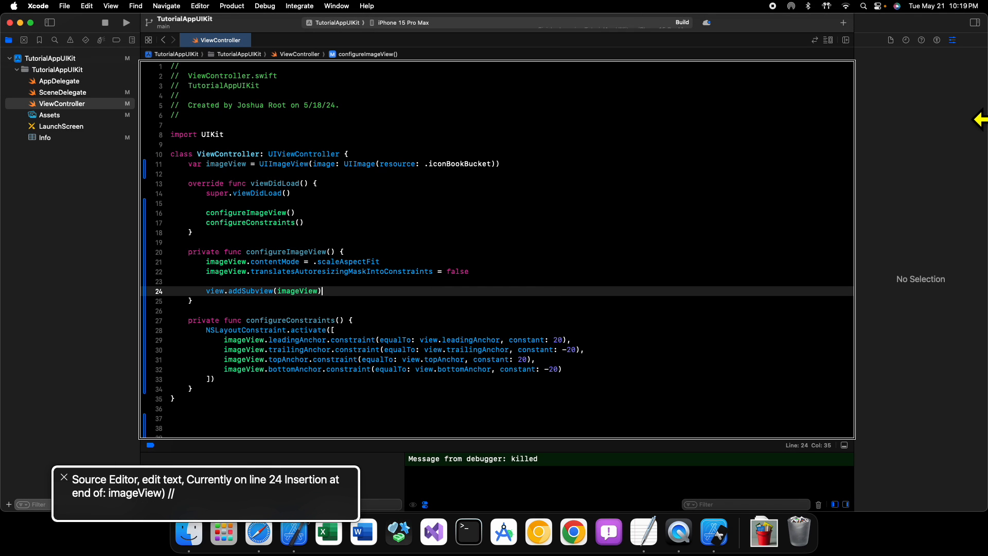
{"action": "left_click", "coordinate": [128, 23]}
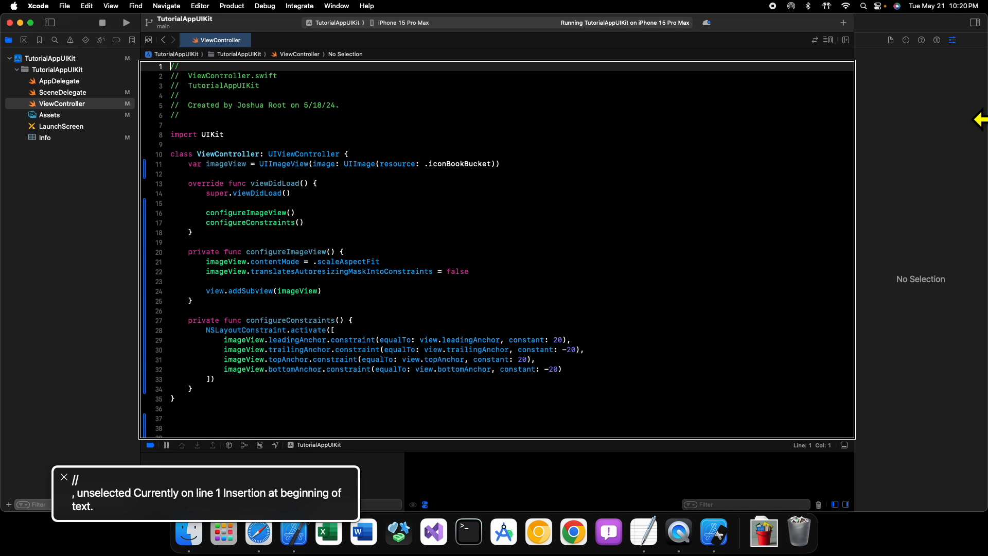
Step: Replace UIImage(resource: .iconBookBucket) with UIImage(systemName: "swift") on line 11
{"action": "key", "text": "down"}
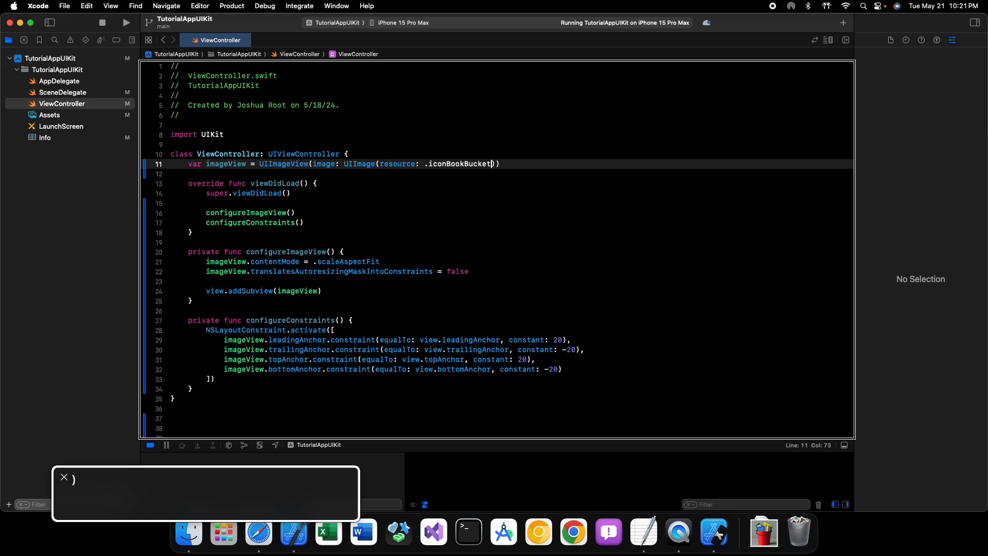
{"action": "double_click", "coordinate": [483, 163]}
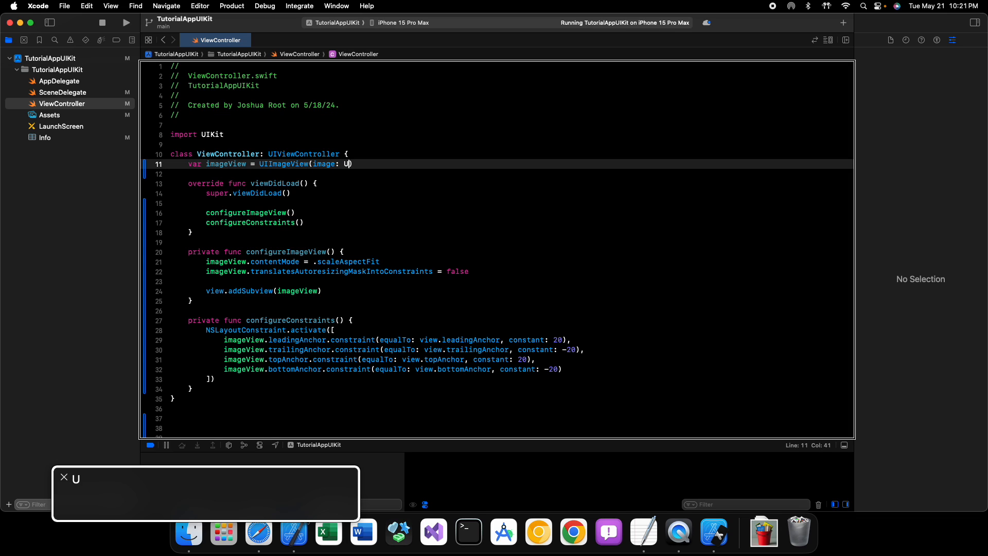
{"action": "type", "text": "IImage(s"}
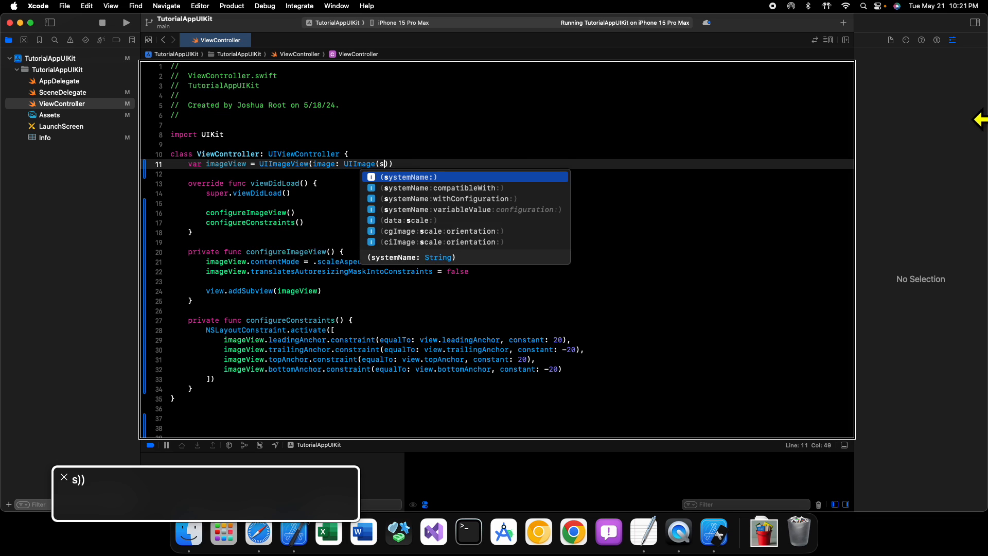
{"action": "type", "text": "ystemName: String"}
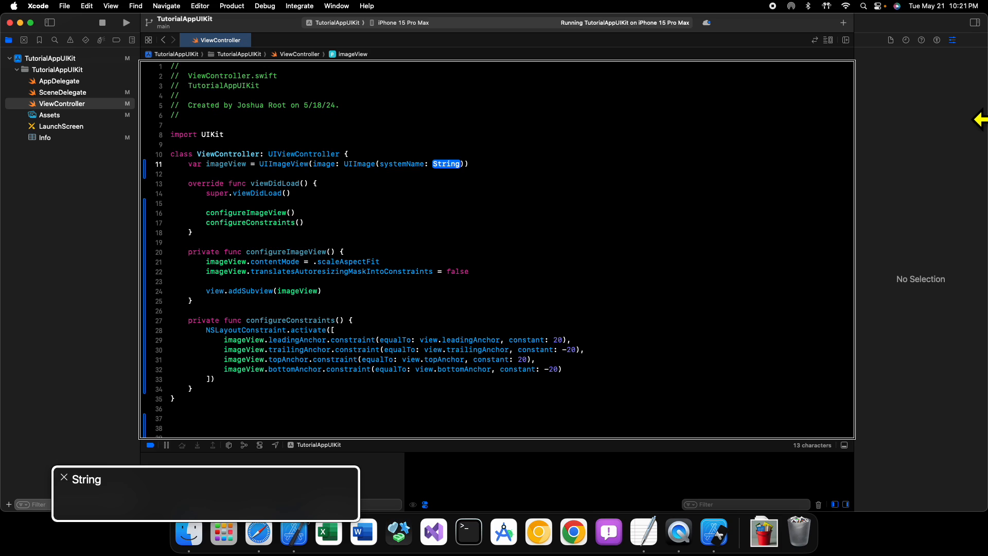
{"action": "type", "text": "\""}
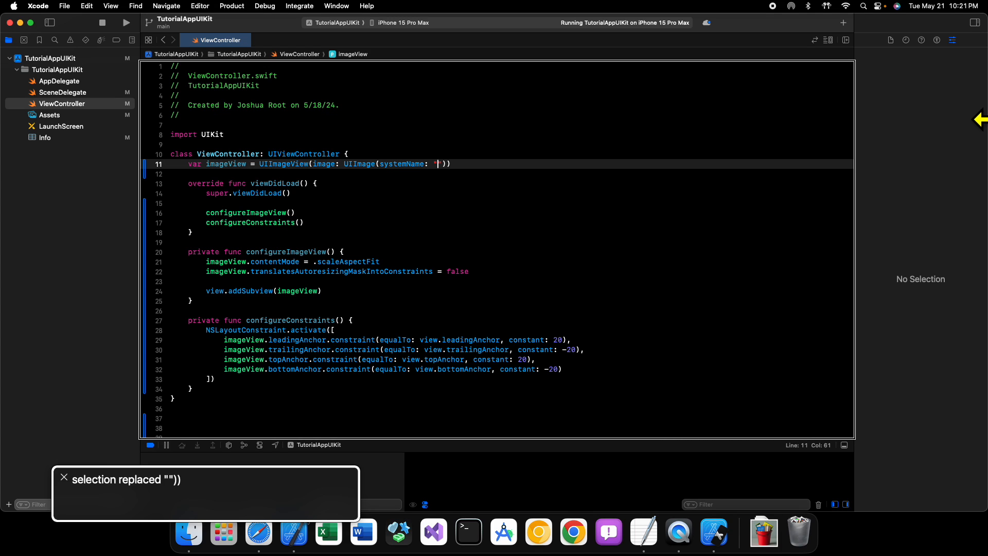
{"action": "type", "text": "se"}
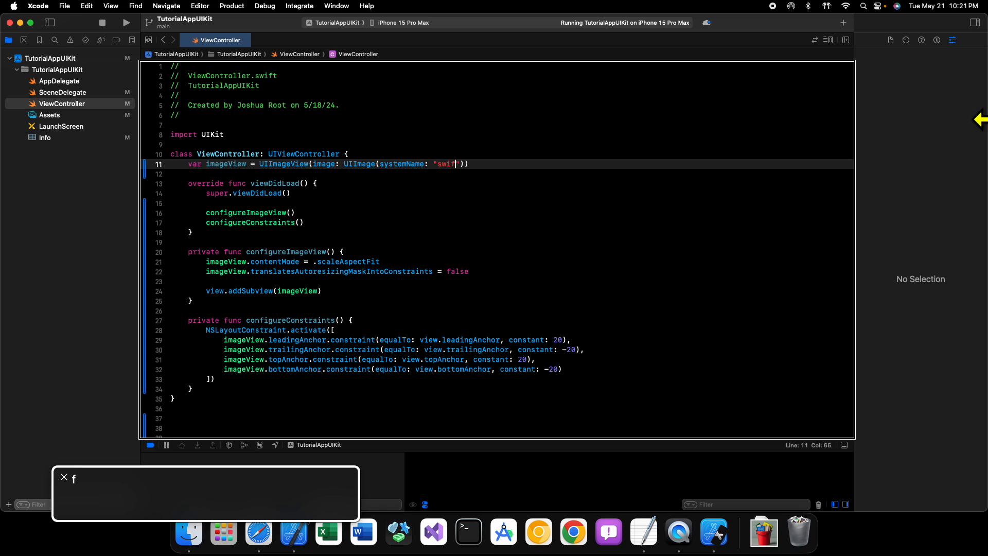
{"action": "type", "text": "t"}
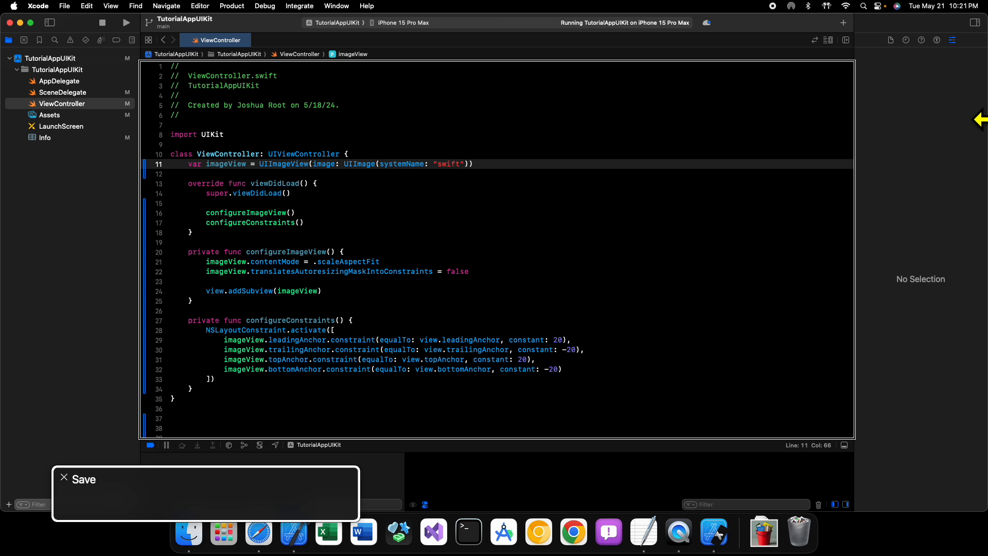
Step: Run the app with the swift symbol, replacing the running instance
{"action": "left_click", "coordinate": [124, 23]}
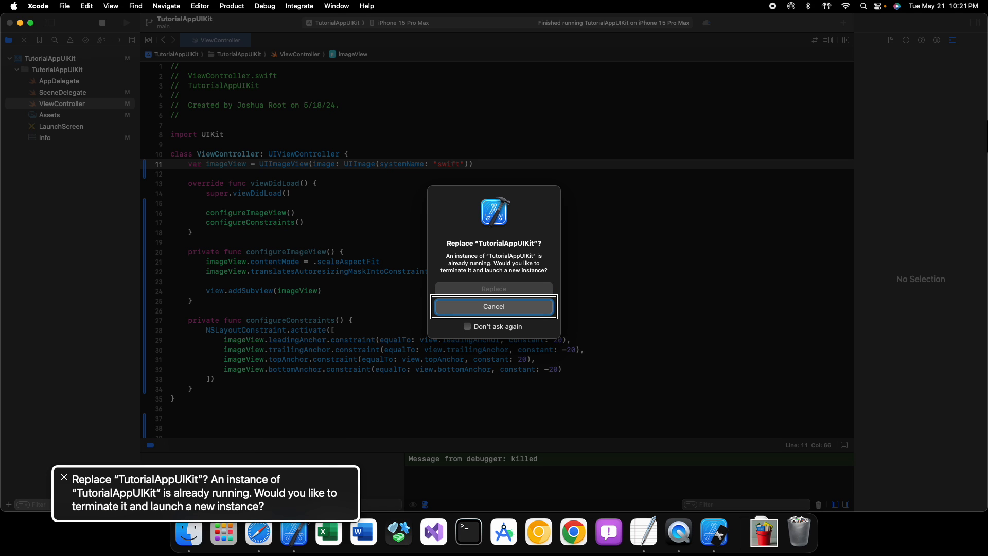
{"action": "left_click", "coordinate": [495, 306]}
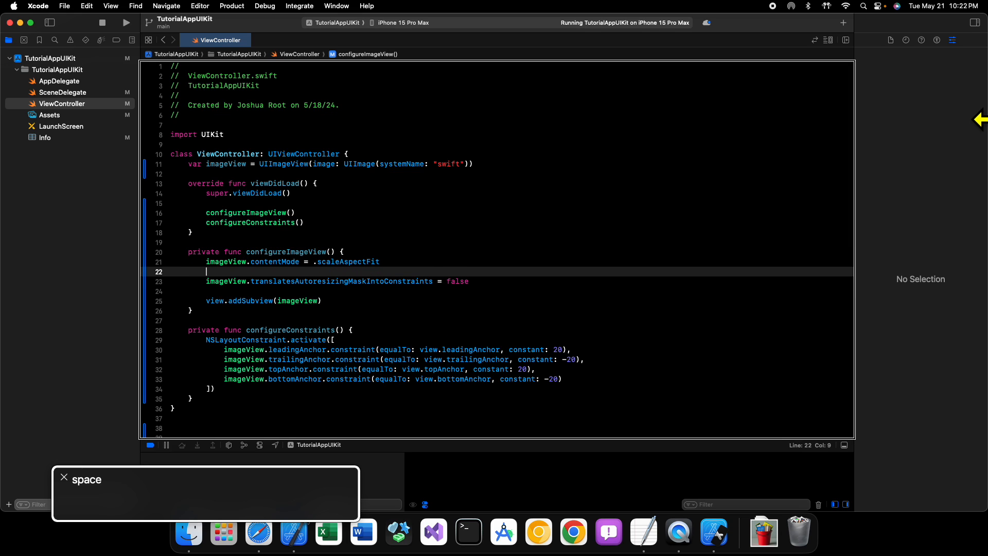
Step: Set imageView.tintColor = .systemOrange and relaunch the app, replacing the running instance
{"action": "type", "text": "imageView"}
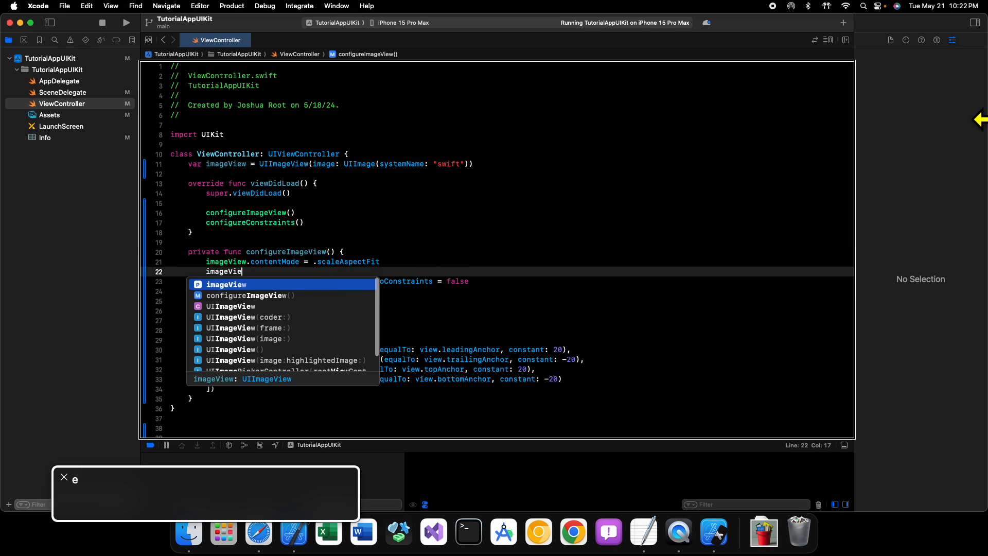
{"action": "type", "text": ".tintColor ="}
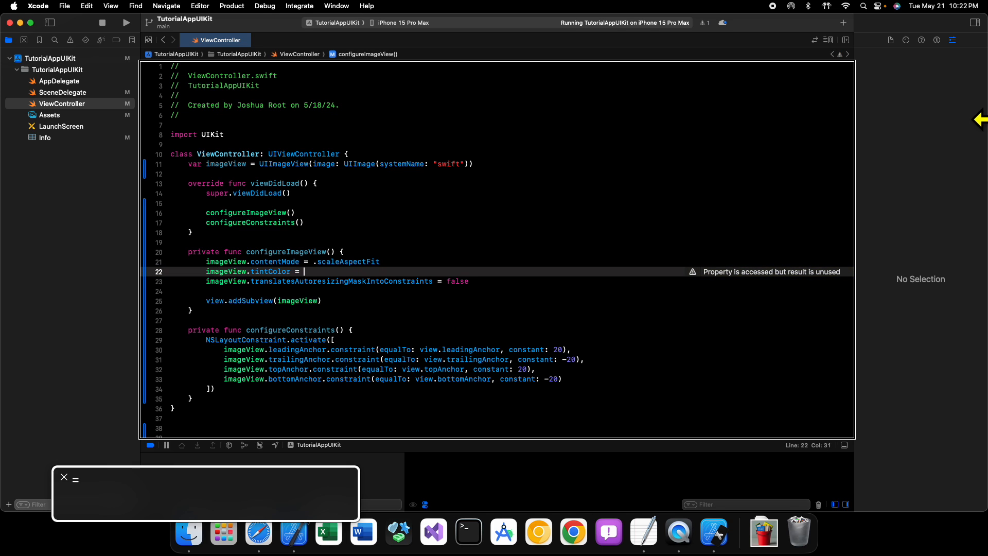
{"action": "type", "text": ".s"}
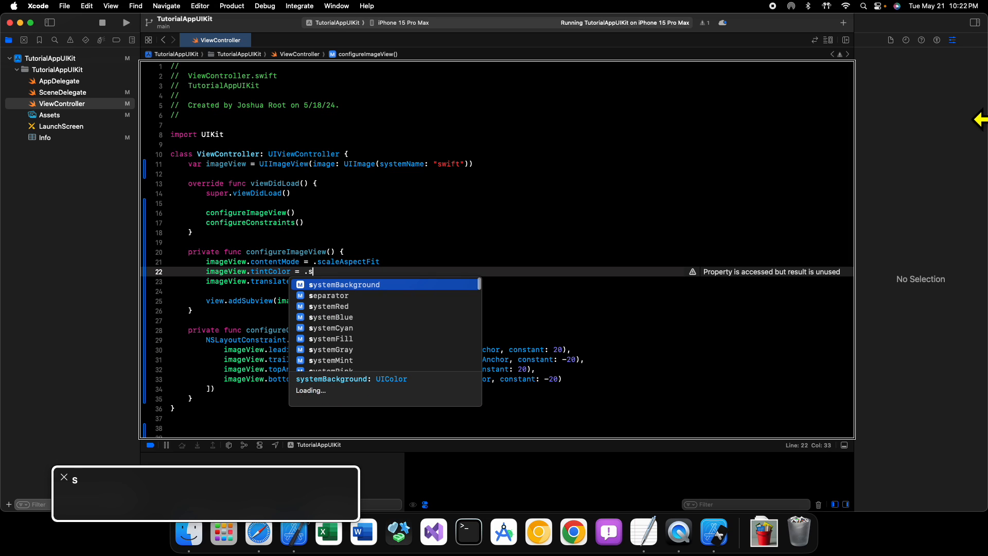
{"action": "type", "text": "ystemOrange"}
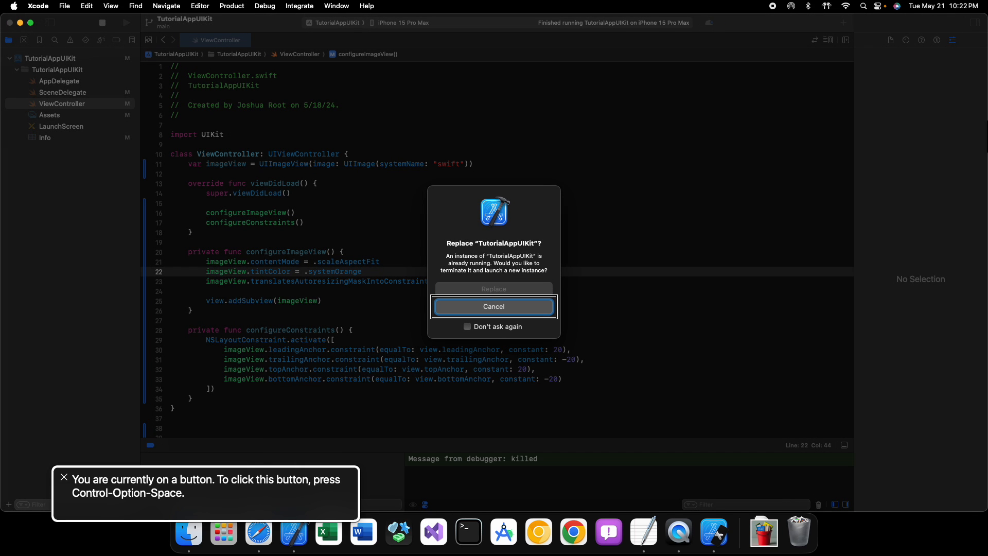
{"action": "left_click", "coordinate": [494, 307]}
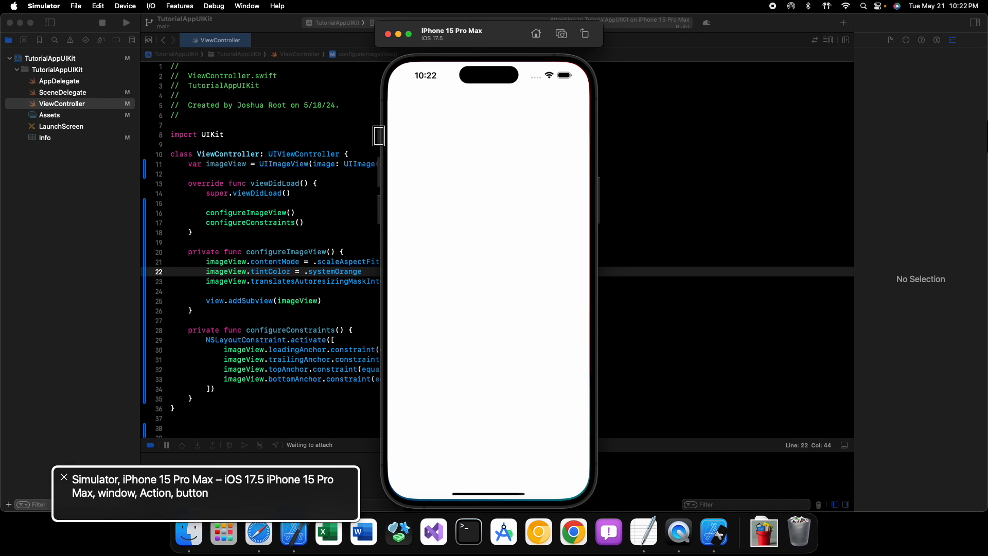